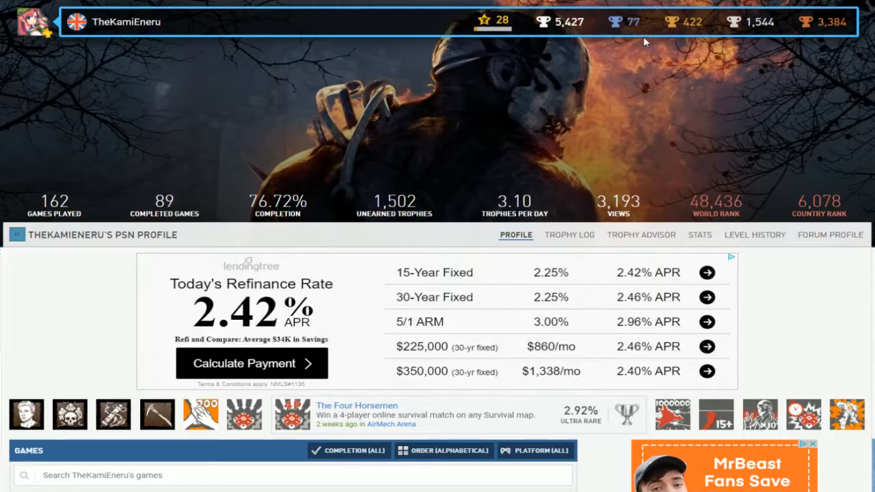
{"action": "mouse_move", "coordinate": [262, 213]}
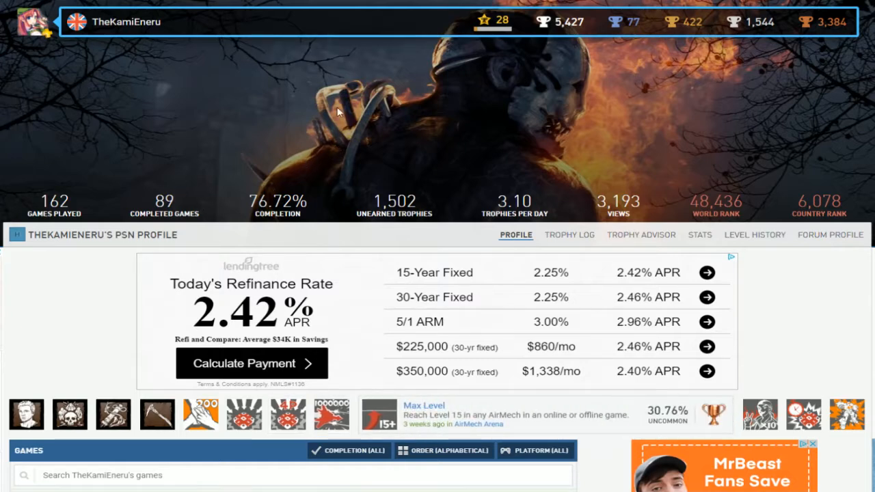
{"action": "mouse_move", "coordinate": [142, 50]}
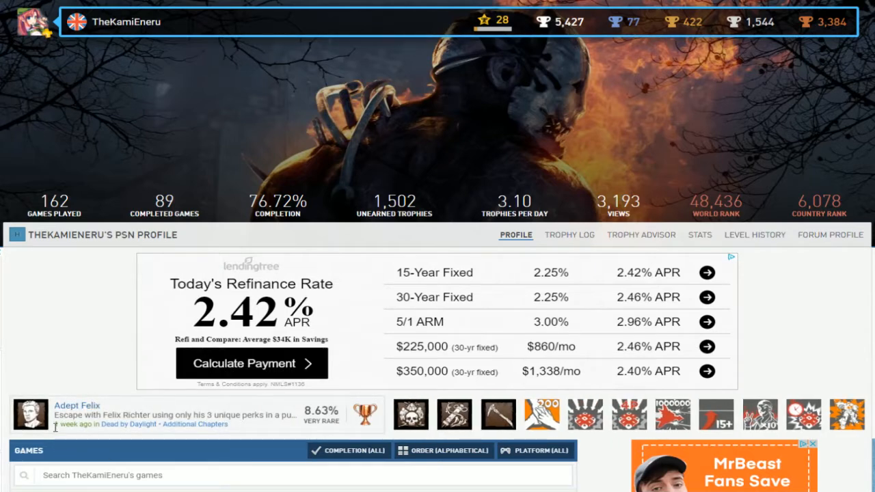
{"action": "mouse_move", "coordinate": [499, 74]}
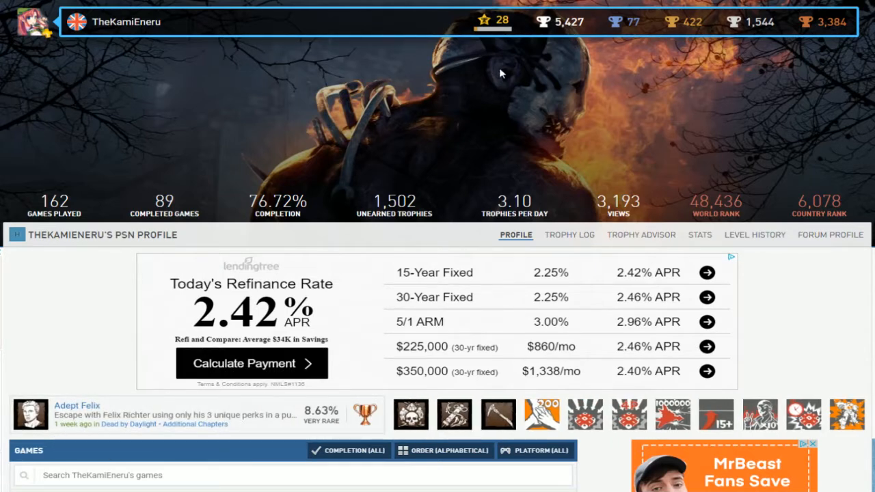
{"action": "scroll", "scroll_direction": "down", "scroll_amount": 3}
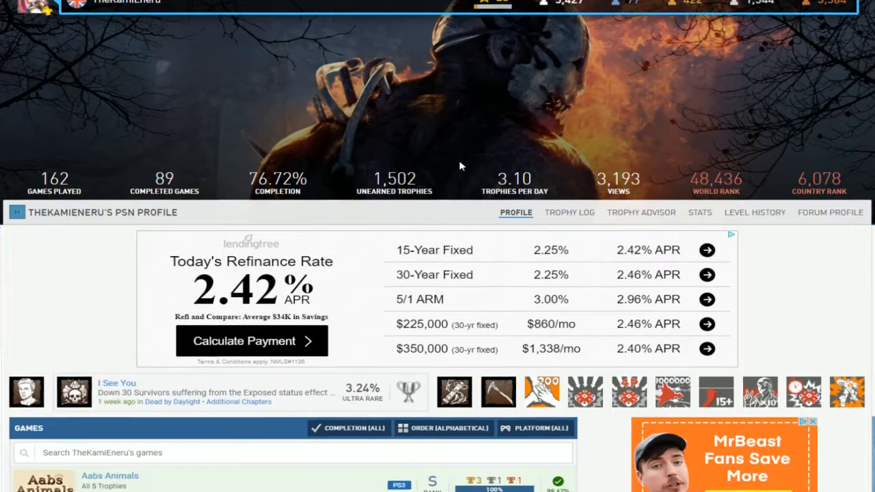
{"action": "scroll", "scroll_direction": "down", "scroll_amount": 3}
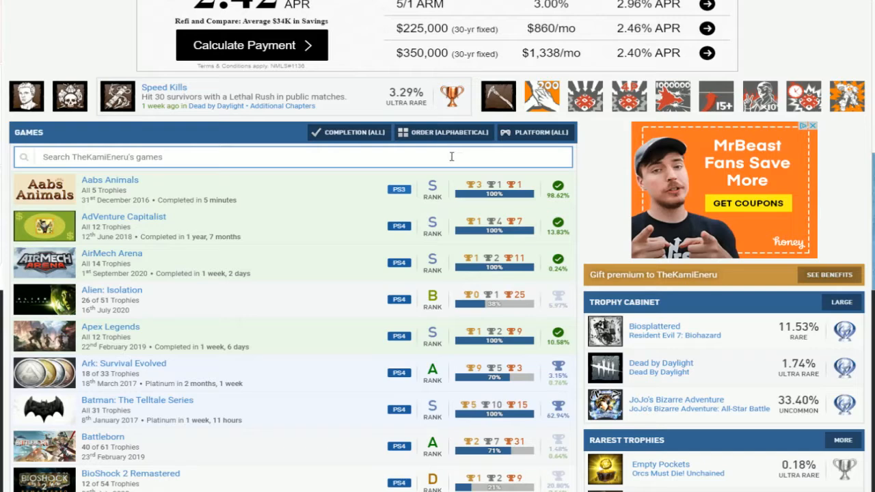
{"action": "scroll", "scroll_direction": "down", "scroll_amount": 3}
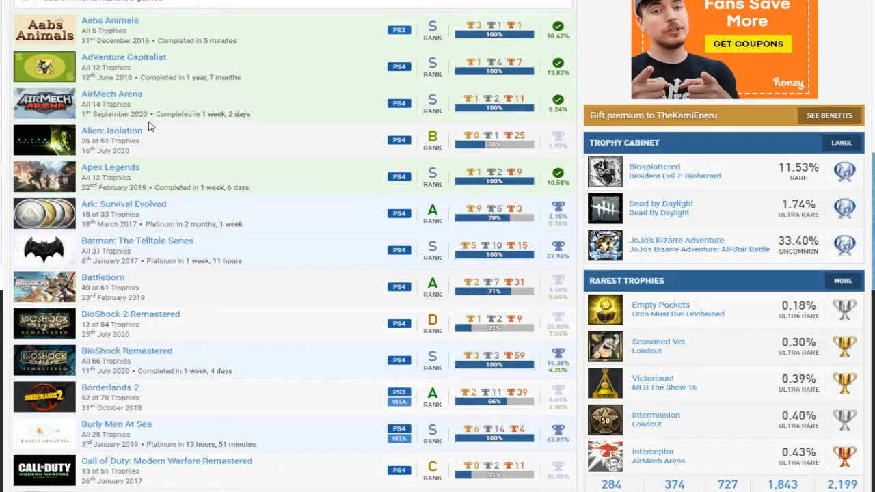
{"action": "mouse_move", "coordinate": [190, 25]}
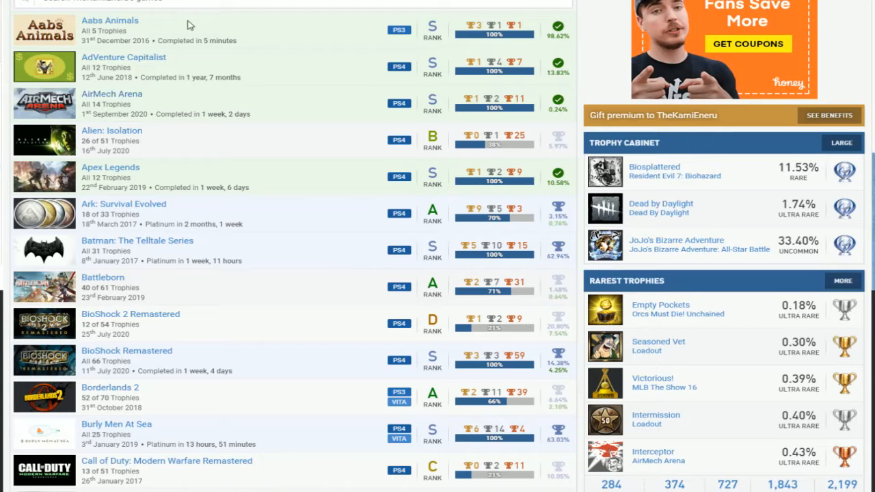
{"action": "mouse_move", "coordinate": [249, 187]}
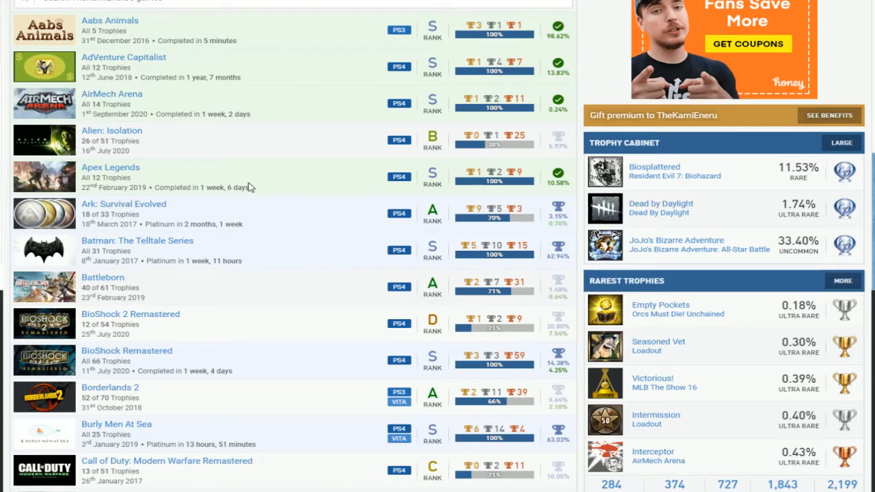
{"action": "mouse_move", "coordinate": [342, 233]}
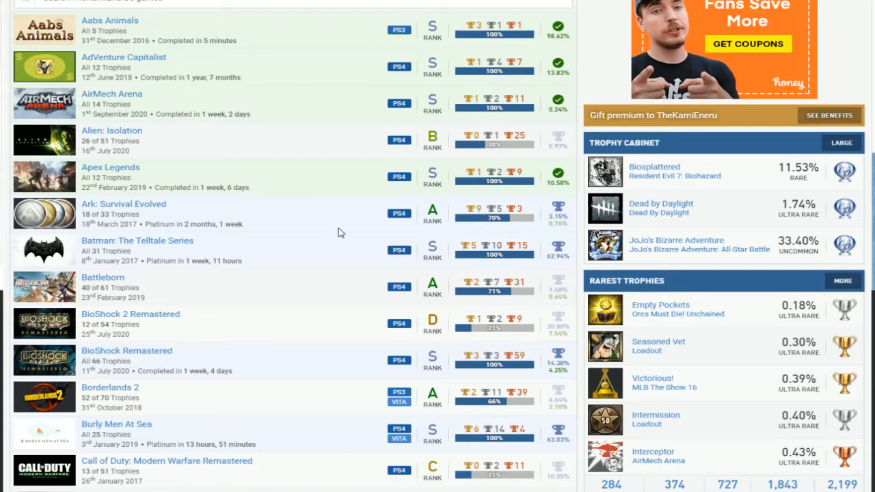
{"action": "mouse_move", "coordinate": [126, 191]}
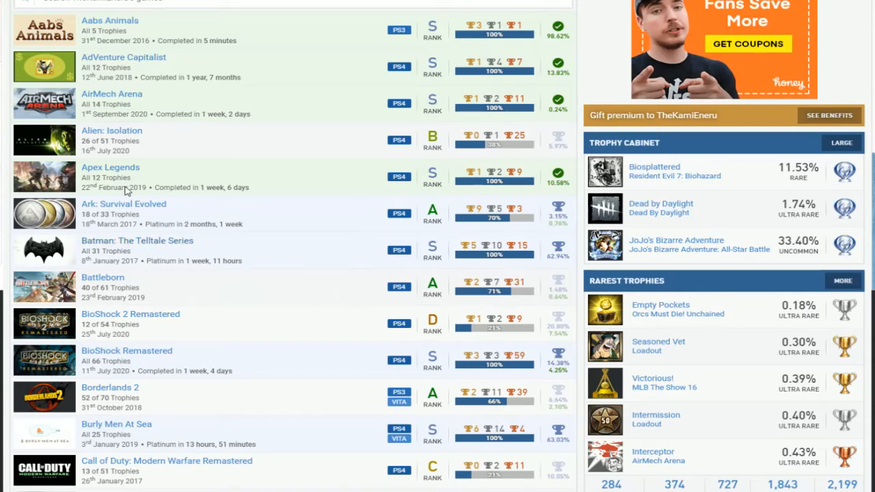
{"action": "scroll", "scroll_direction": "down", "scroll_amount": 3}
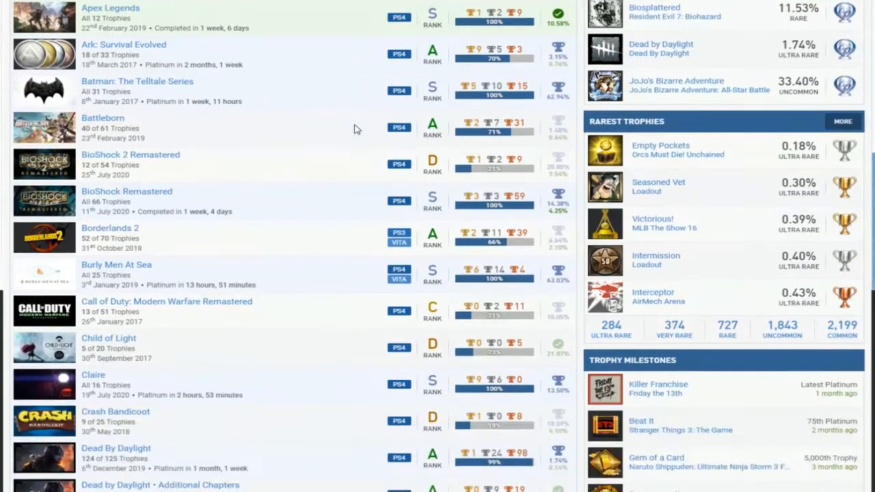
{"action": "scroll", "scroll_direction": "down", "scroll_amount": 3}
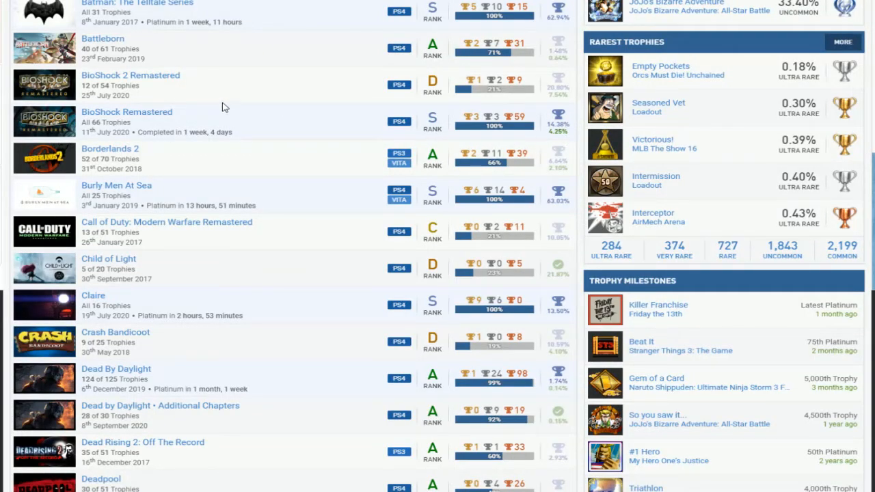
{"action": "mouse_move", "coordinate": [142, 90]}
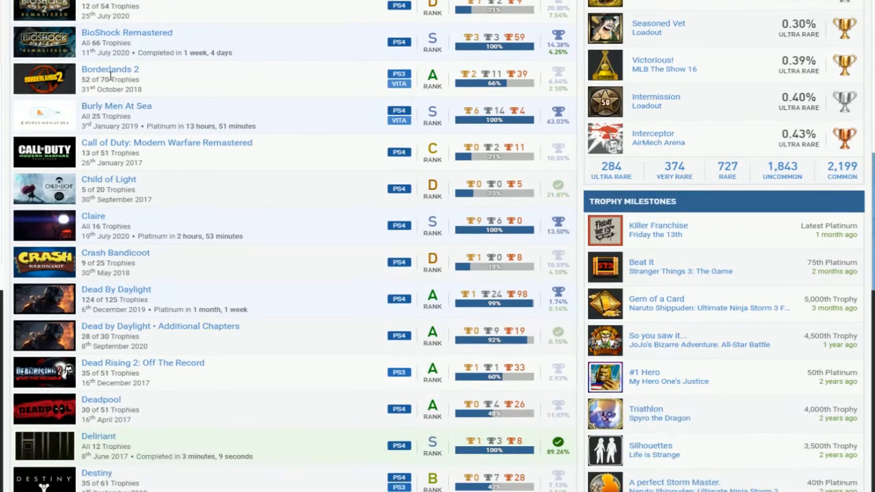
{"action": "mouse_move", "coordinate": [208, 140]}
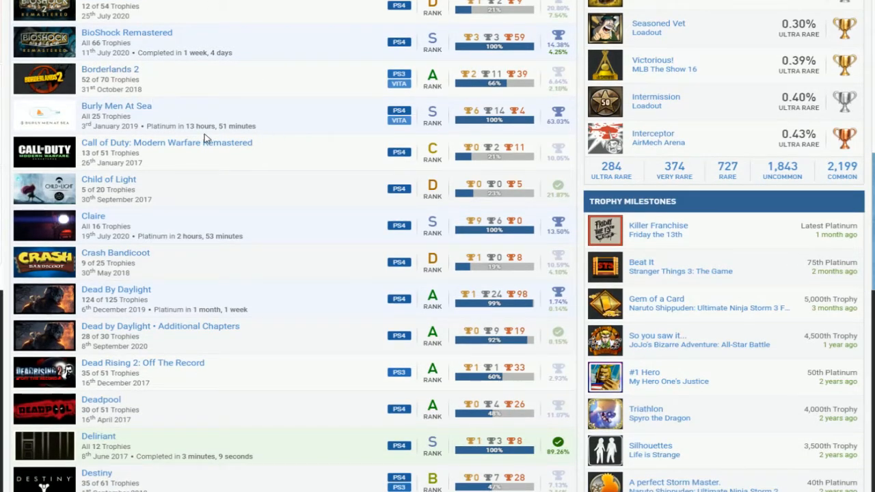
{"action": "mouse_move", "coordinate": [212, 167]}
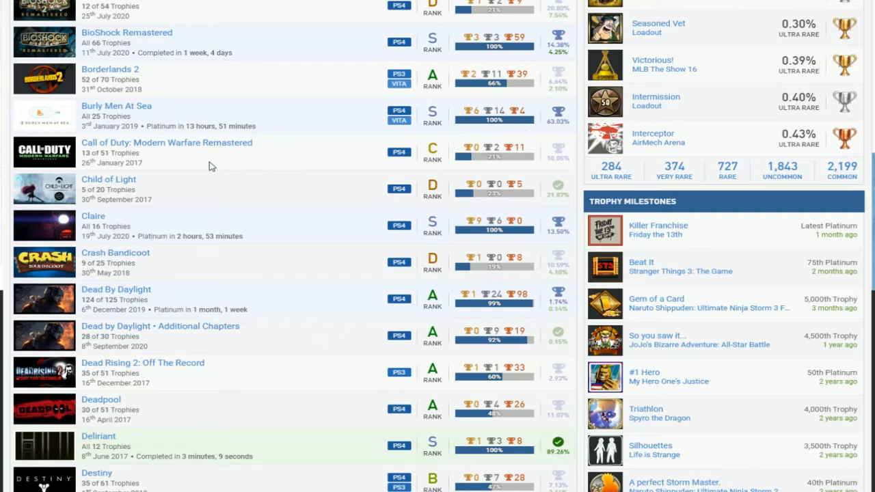
{"action": "mouse_move", "coordinate": [235, 232]}
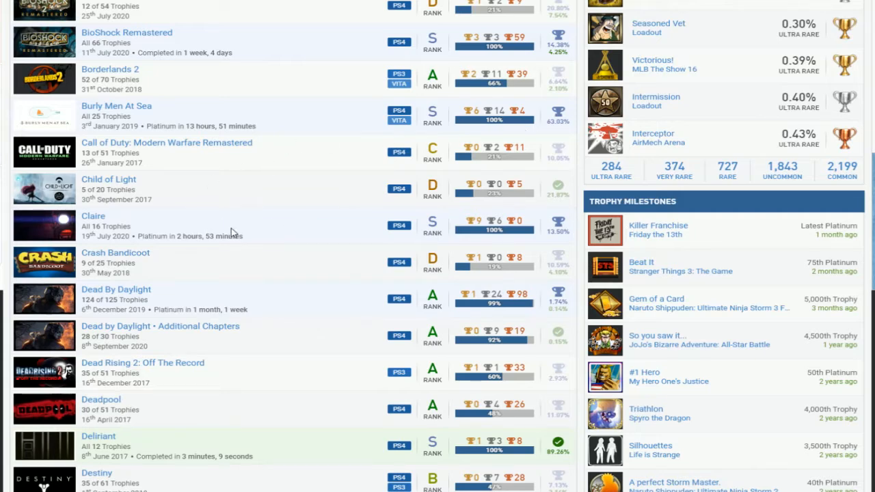
{"action": "scroll", "scroll_direction": "down", "scroll_amount": 3}
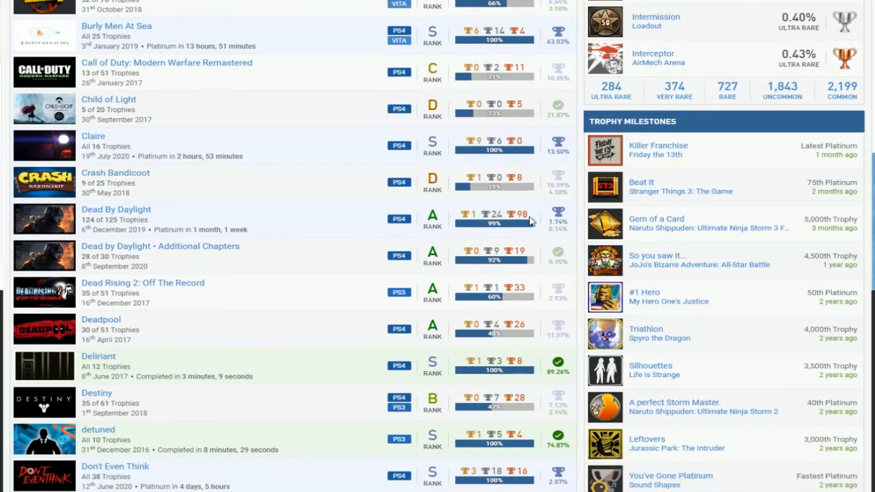
{"action": "mouse_move", "coordinate": [380, 221]}
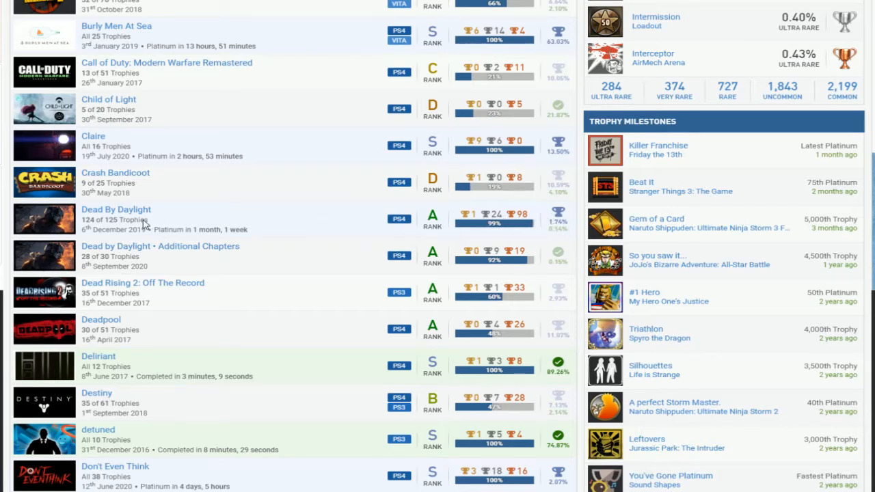
{"action": "mouse_move", "coordinate": [363, 227]}
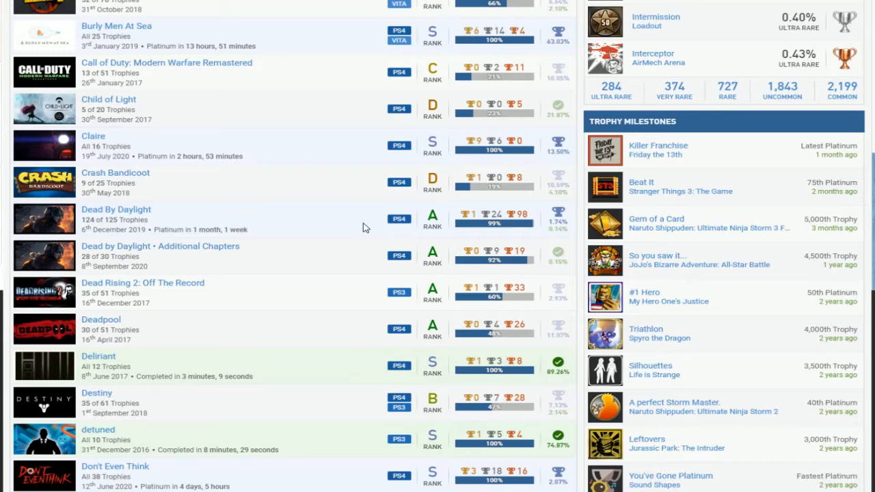
{"action": "mouse_move", "coordinate": [275, 244]}
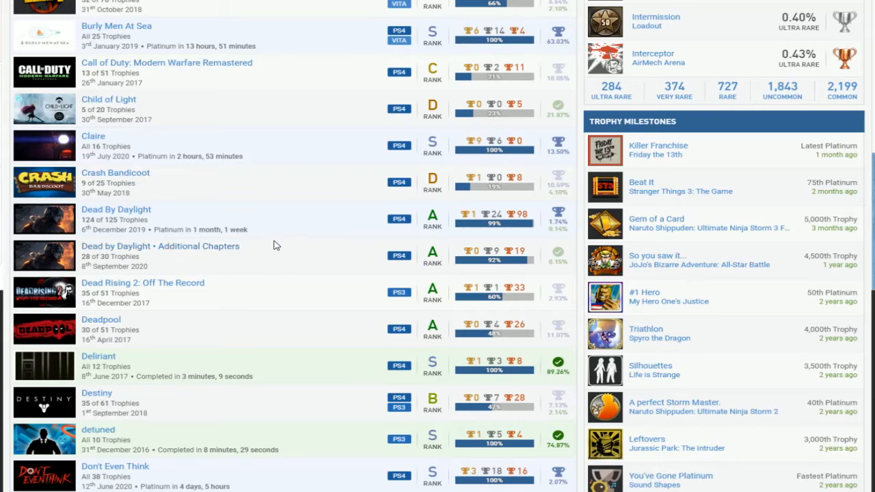
{"action": "scroll", "scroll_direction": "down", "scroll_amount": 3}
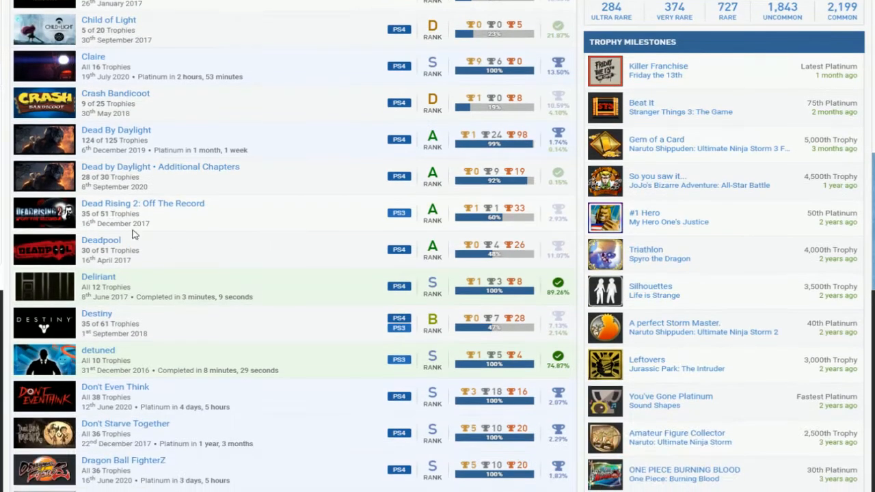
{"action": "mouse_move", "coordinate": [211, 218]}
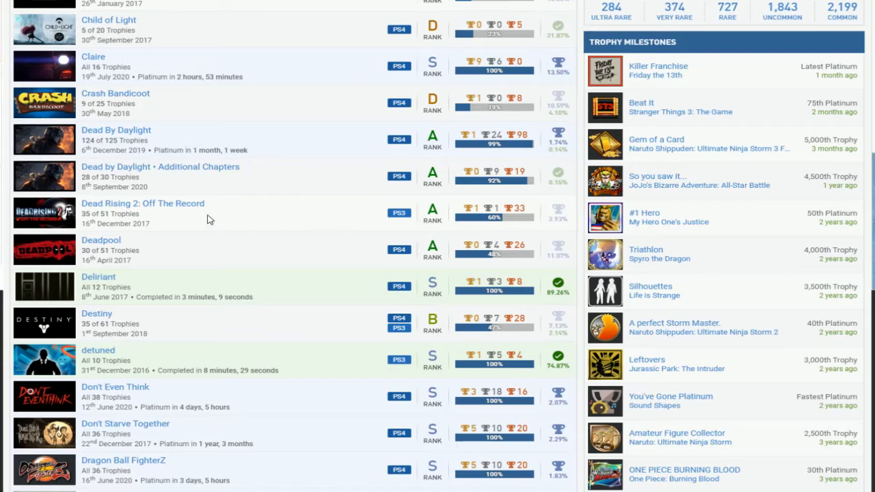
{"action": "scroll", "scroll_direction": "down", "scroll_amount": 3}
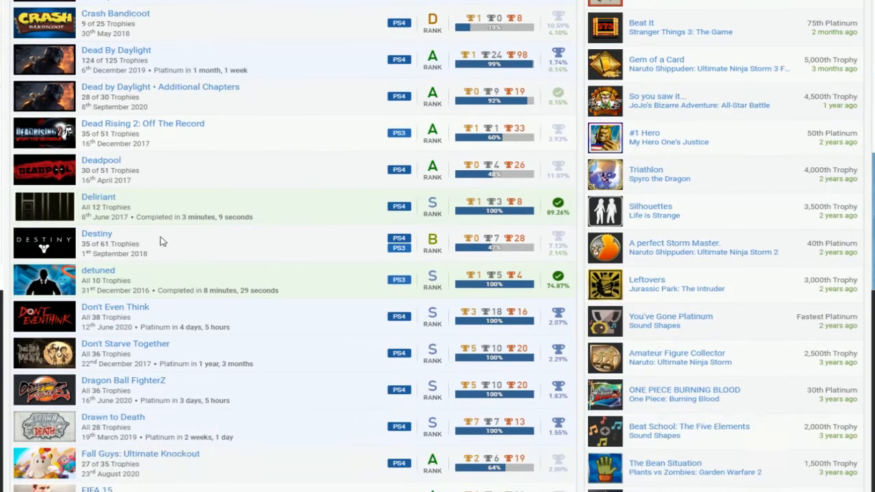
{"action": "mouse_move", "coordinate": [348, 243]}
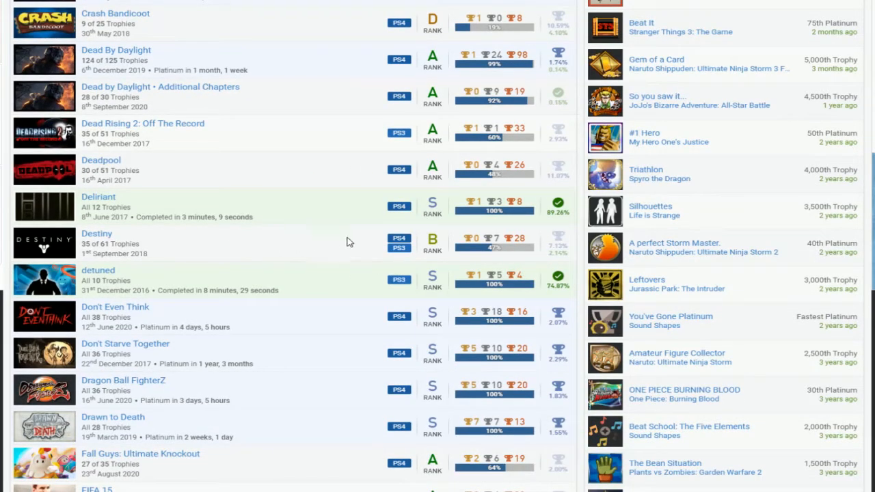
{"action": "mouse_move", "coordinate": [475, 241]}
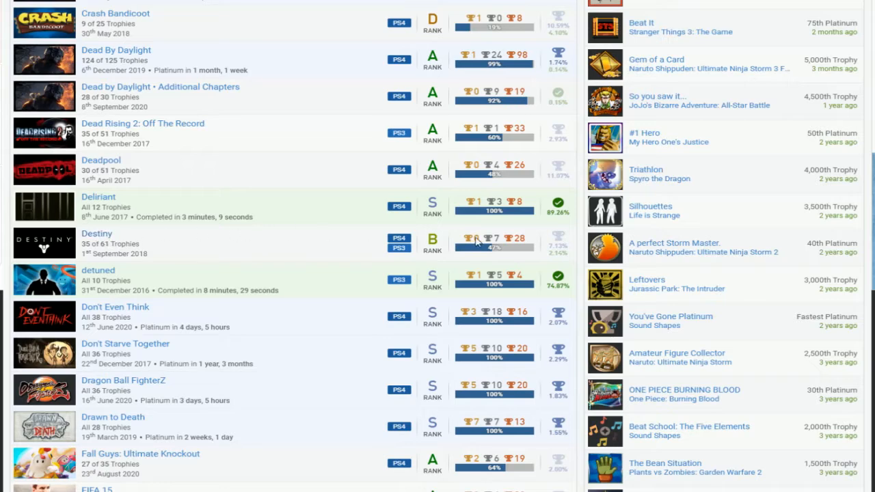
{"action": "scroll", "scroll_direction": "down", "scroll_amount": 3}
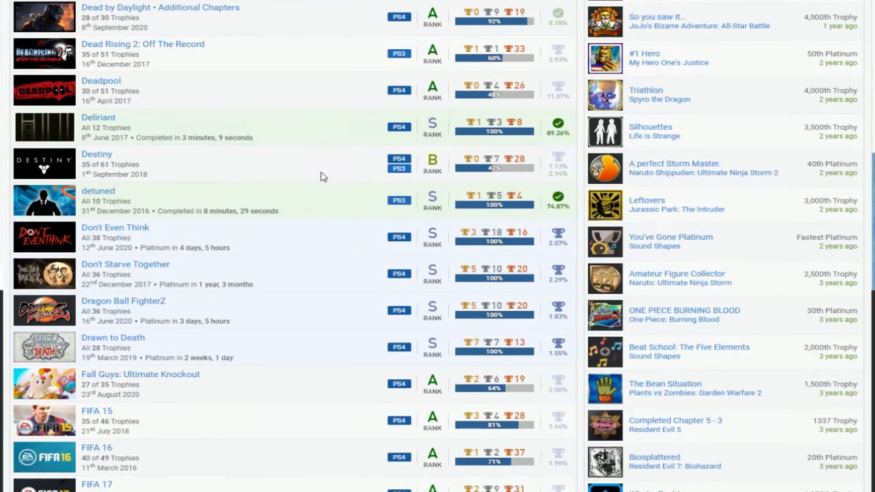
{"action": "scroll", "scroll_direction": "down", "scroll_amount": 3}
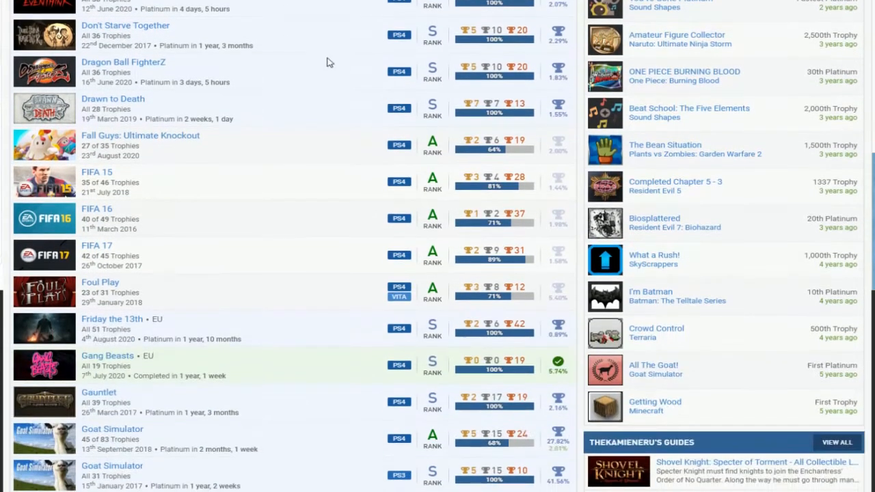
{"action": "scroll", "scroll_direction": "down", "scroll_amount": 3}
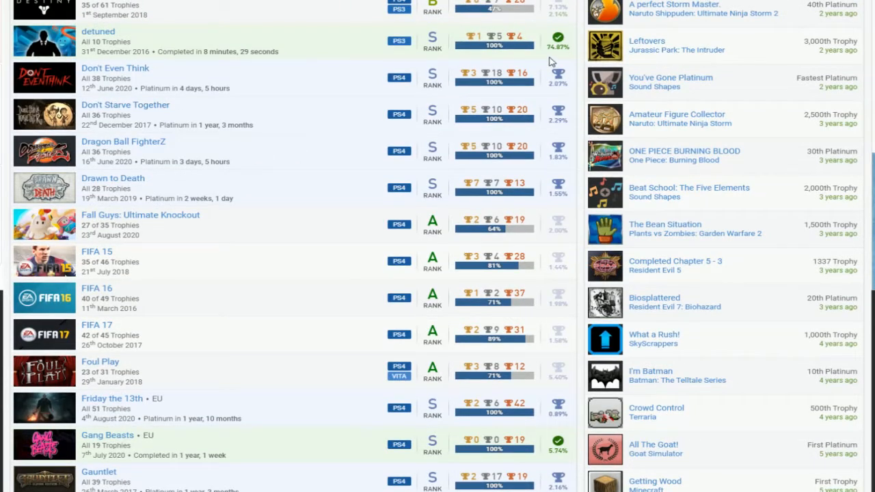
{"action": "mouse_move", "coordinate": [241, 141]}
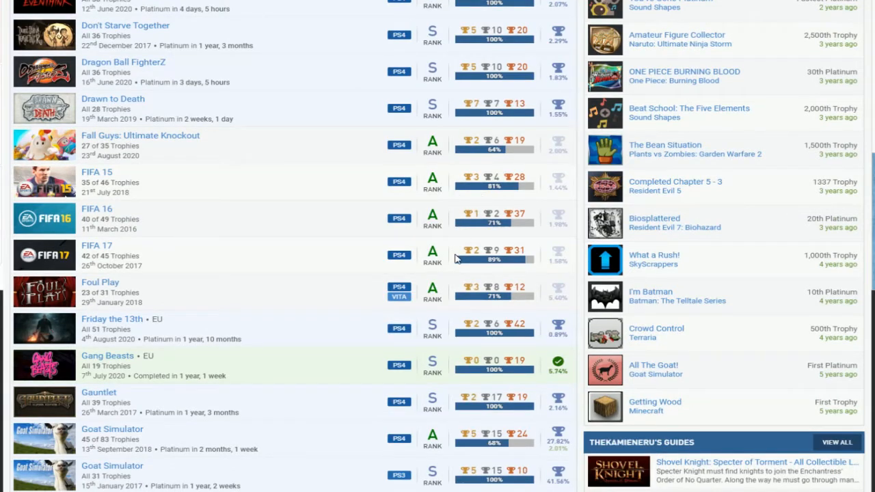
{"action": "mouse_move", "coordinate": [151, 190]}
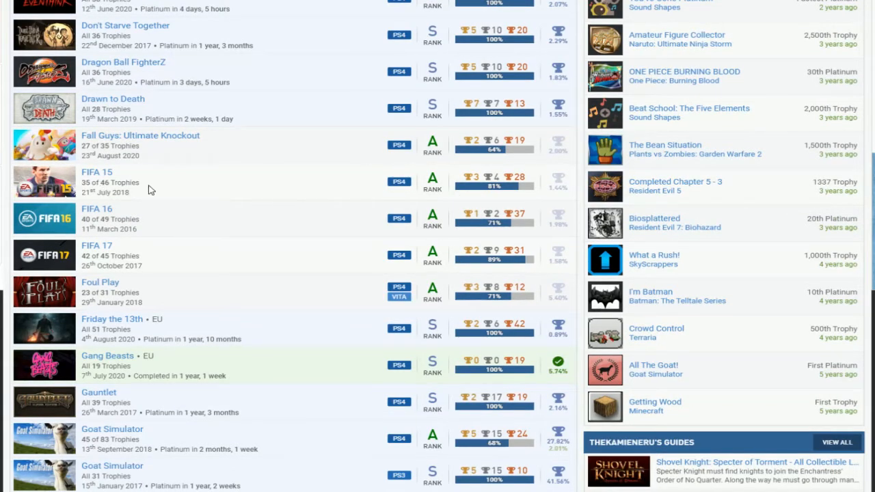
{"action": "mouse_move", "coordinate": [481, 191]}
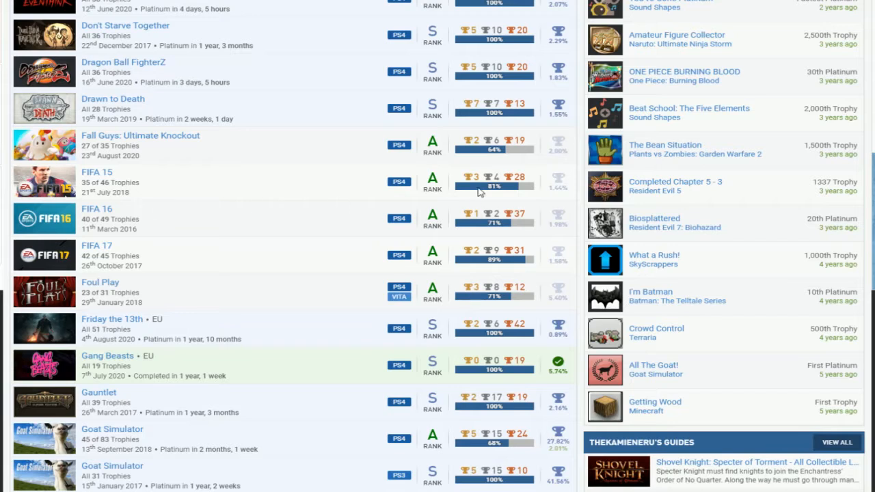
{"action": "mouse_move", "coordinate": [306, 208]}
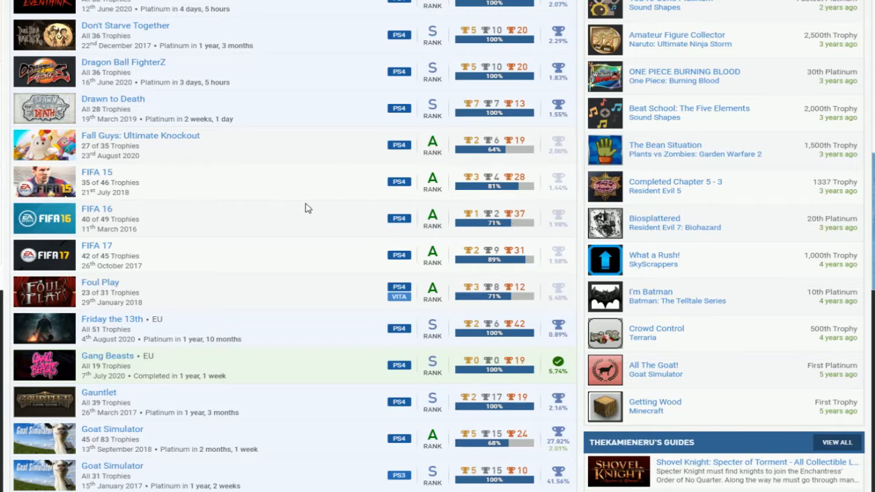
{"action": "mouse_move", "coordinate": [74, 239]}
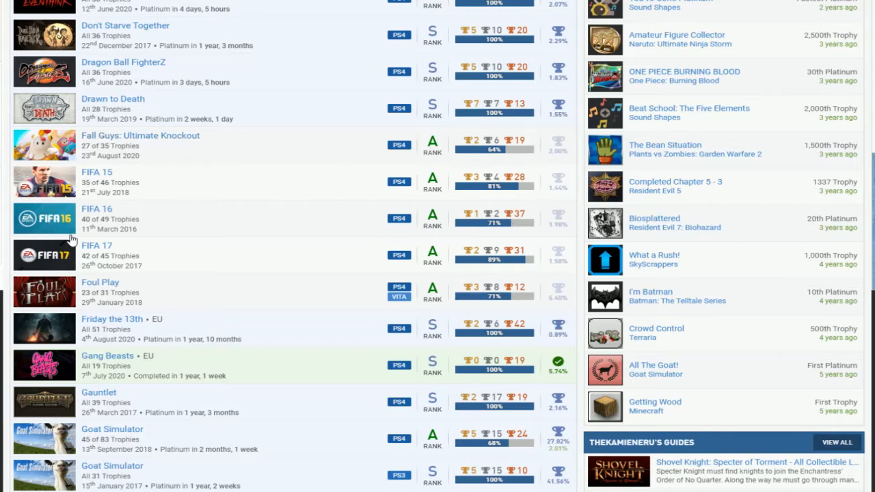
{"action": "mouse_move", "coordinate": [126, 213]}
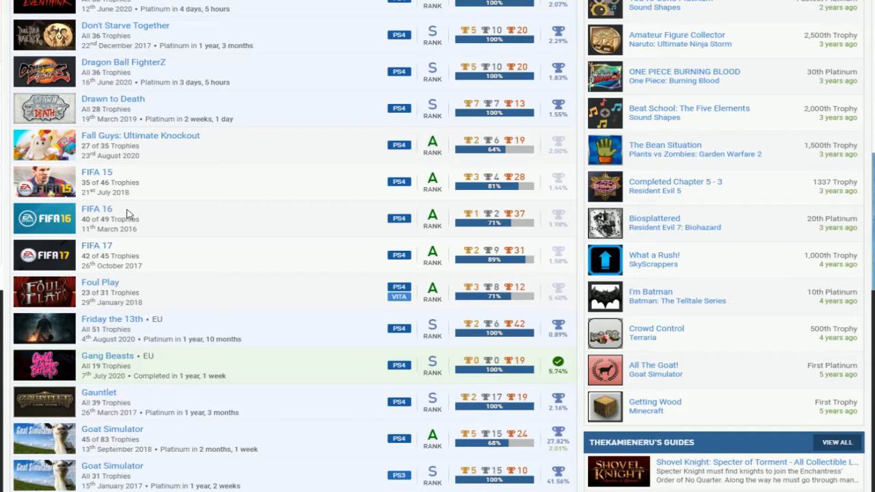
{"action": "mouse_move", "coordinate": [103, 179]}
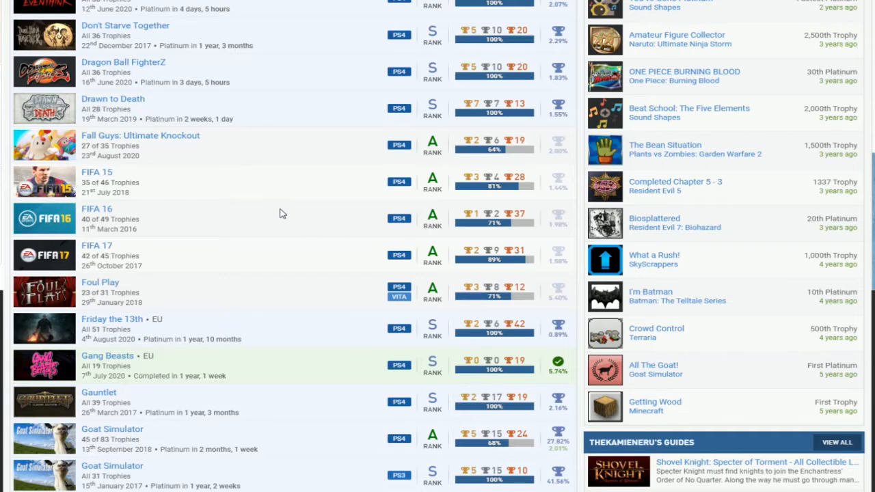
{"action": "scroll", "scroll_direction": "down", "scroll_amount": 3}
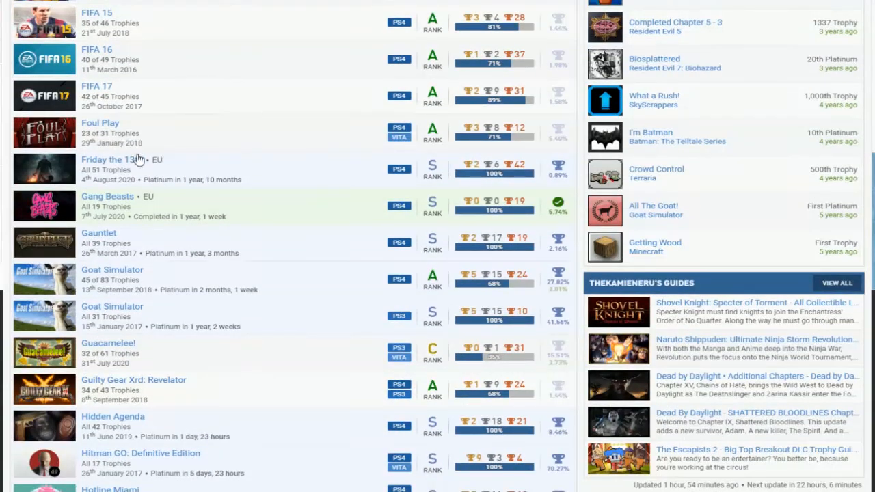
{"action": "mouse_move", "coordinate": [514, 146]}
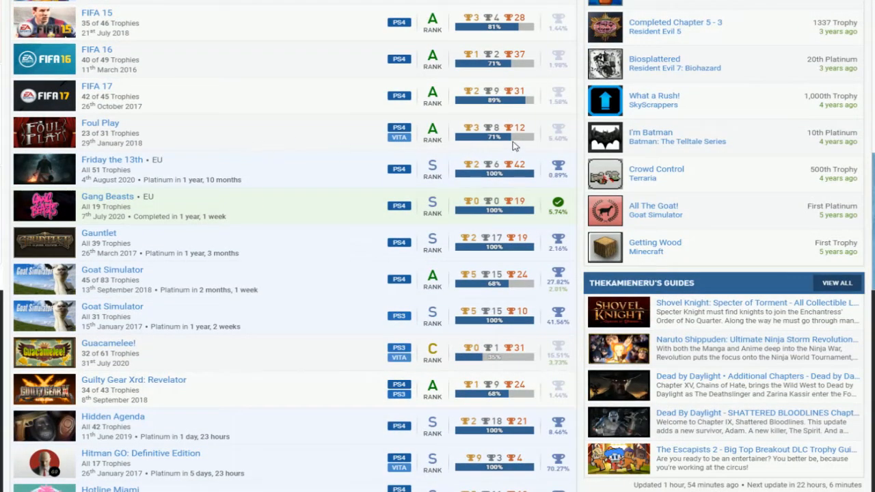
{"action": "scroll", "scroll_direction": "down", "scroll_amount": 3}
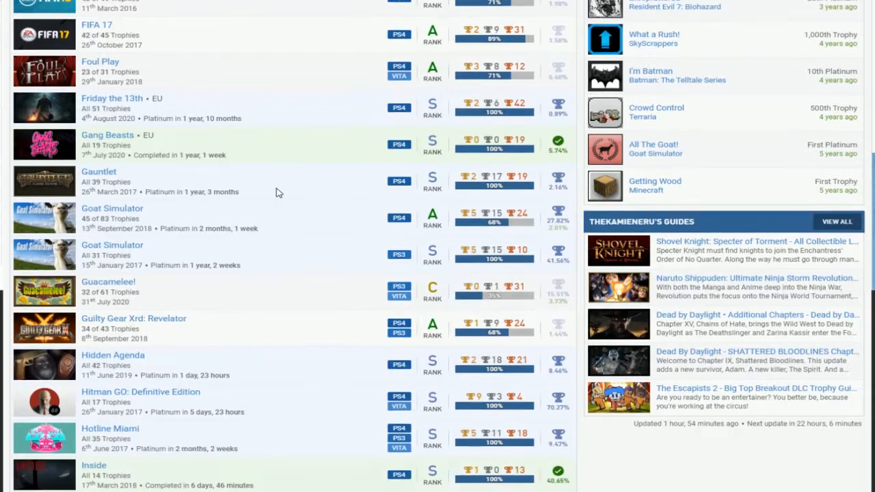
{"action": "scroll", "scroll_direction": "down", "scroll_amount": 3}
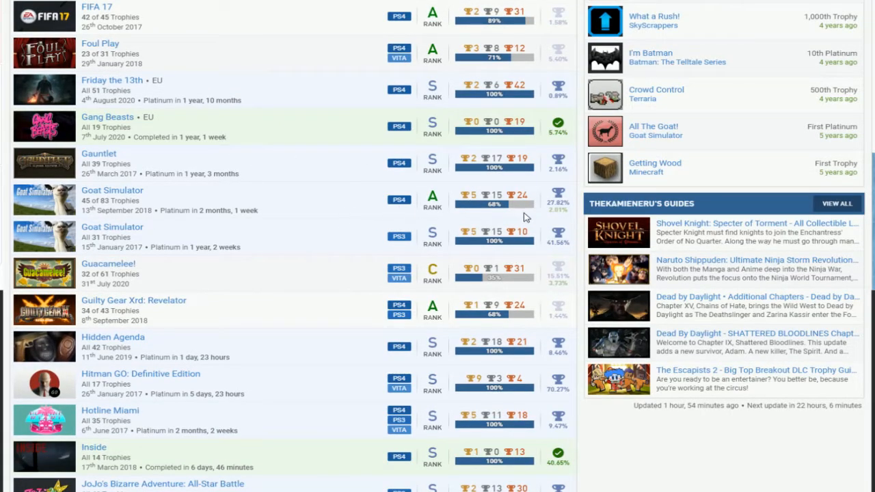
{"action": "scroll", "scroll_direction": "down", "scroll_amount": 3}
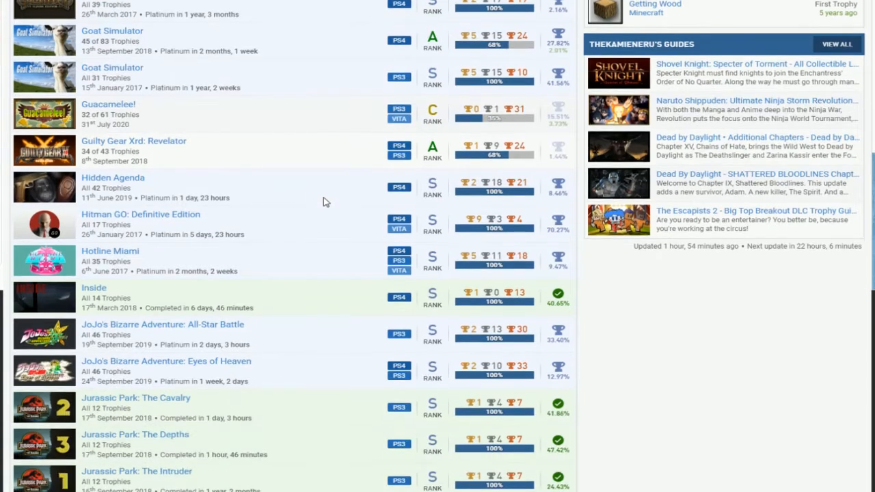
{"action": "mouse_move", "coordinate": [651, 153]}
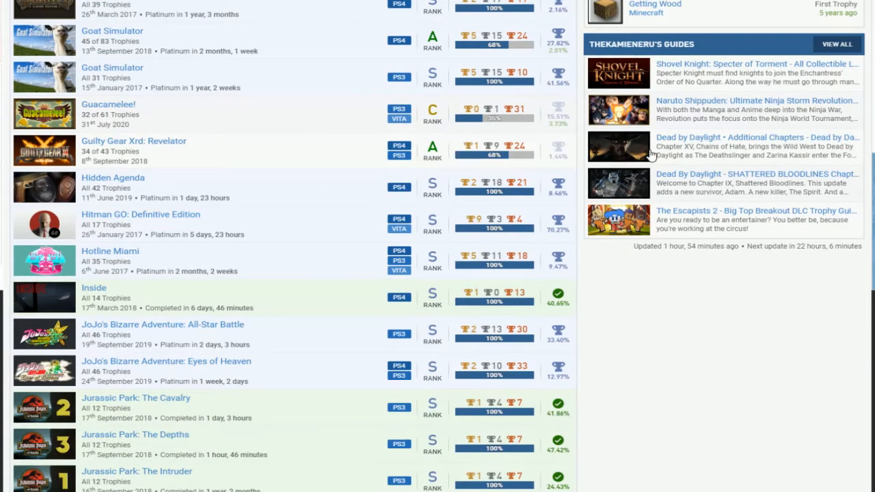
{"action": "scroll", "scroll_direction": "down", "scroll_amount": 3}
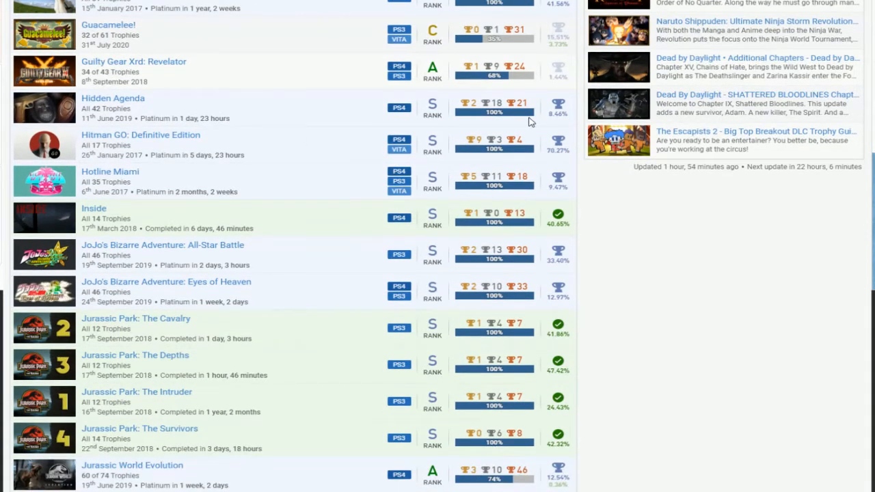
{"action": "mouse_move", "coordinate": [581, 199]}
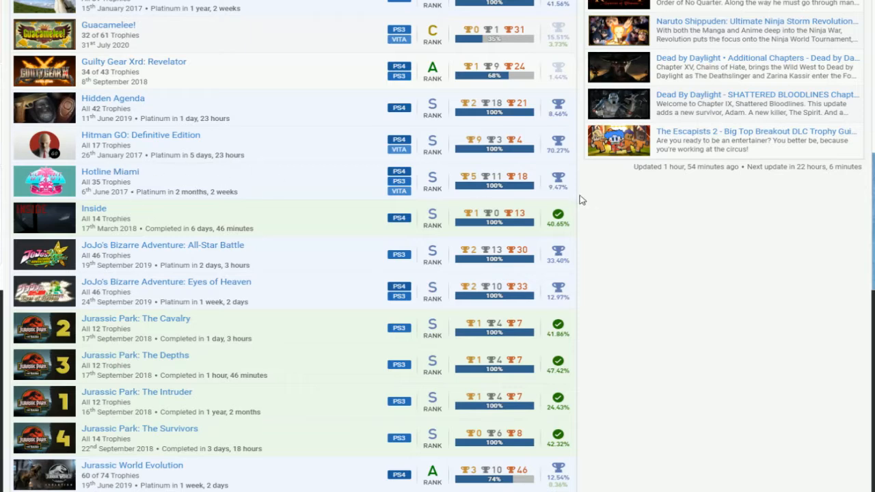
{"action": "mouse_move", "coordinate": [287, 253]}
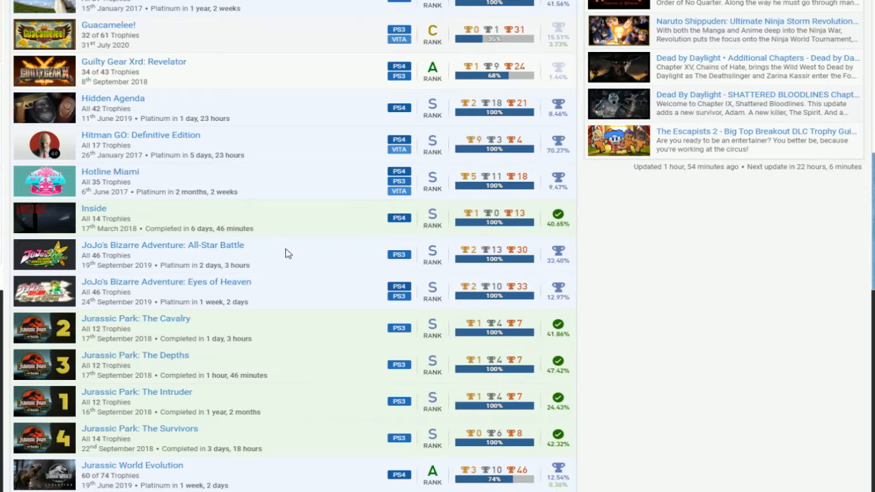
{"action": "scroll", "scroll_direction": "down", "scroll_amount": 3}
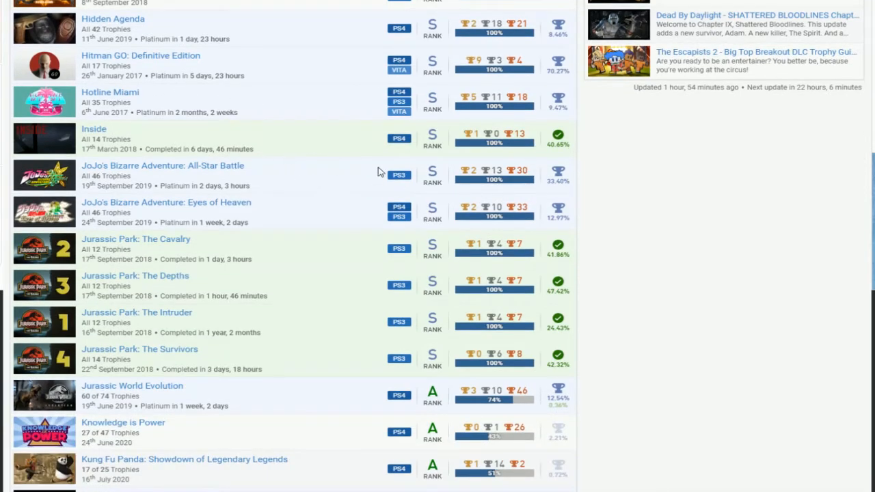
{"action": "scroll", "scroll_direction": "down", "scroll_amount": 3}
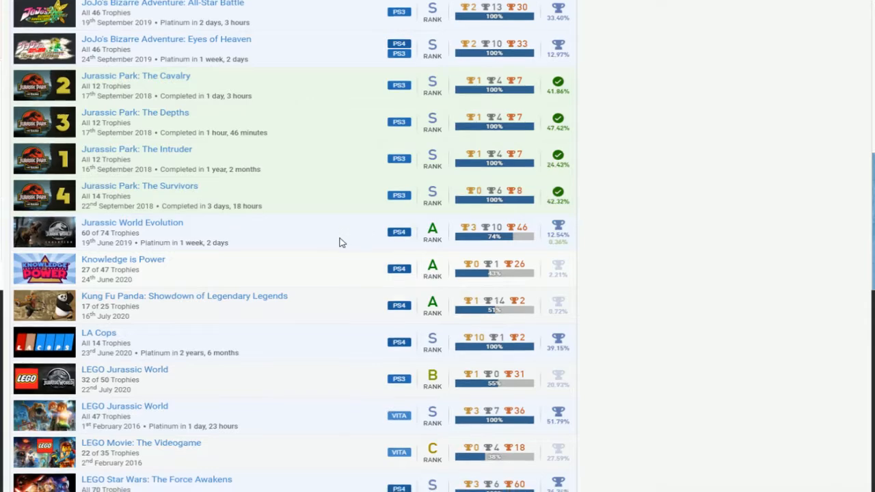
{"action": "scroll", "scroll_direction": "down", "scroll_amount": 3}
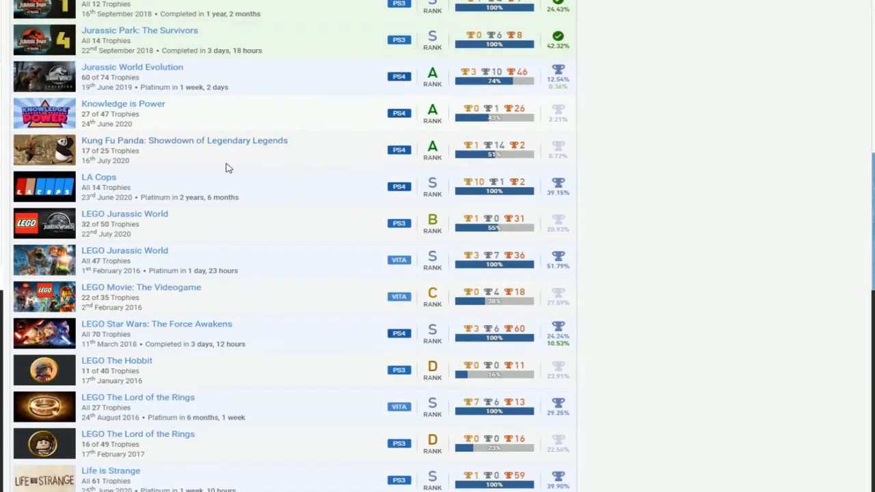
{"action": "mouse_move", "coordinate": [303, 167]}
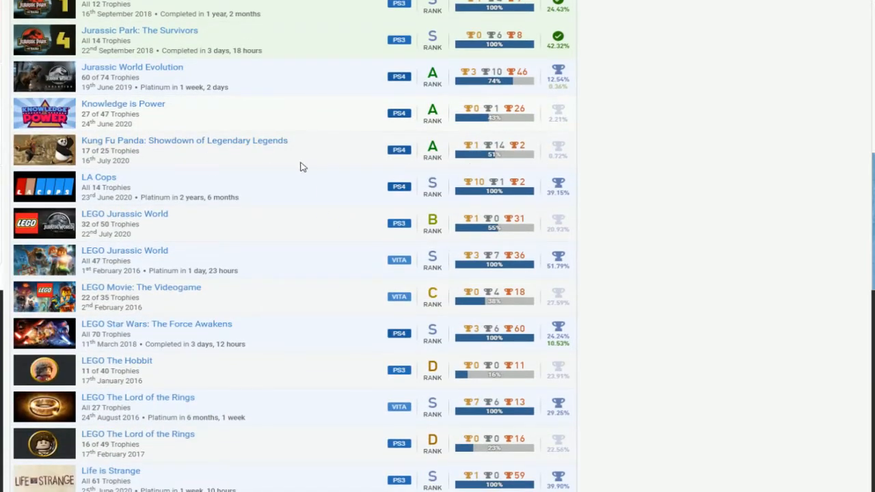
{"action": "scroll", "scroll_direction": "down", "scroll_amount": 3}
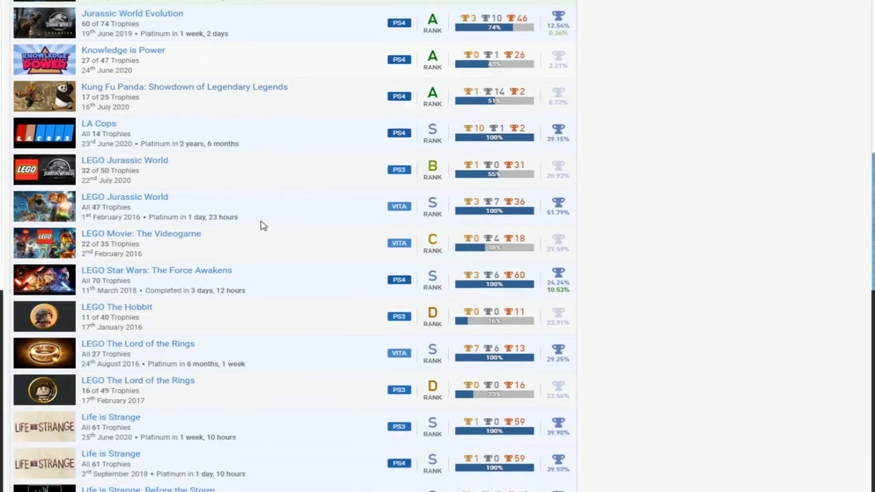
{"action": "scroll", "scroll_direction": "down", "scroll_amount": 3}
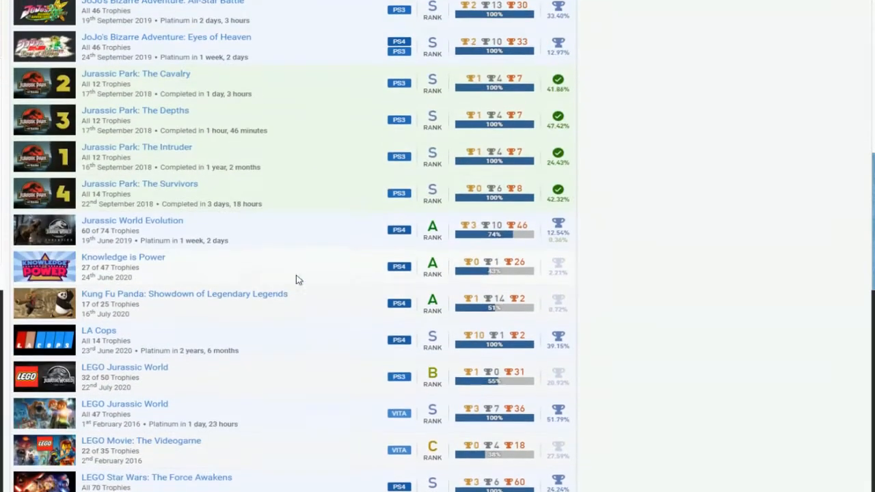
{"action": "scroll", "scroll_direction": "down", "scroll_amount": 3}
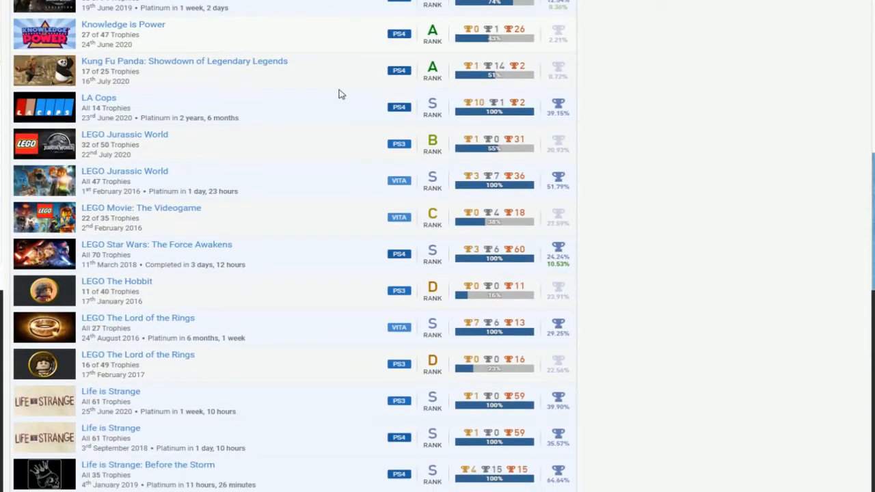
{"action": "scroll", "scroll_direction": "down", "scroll_amount": 3}
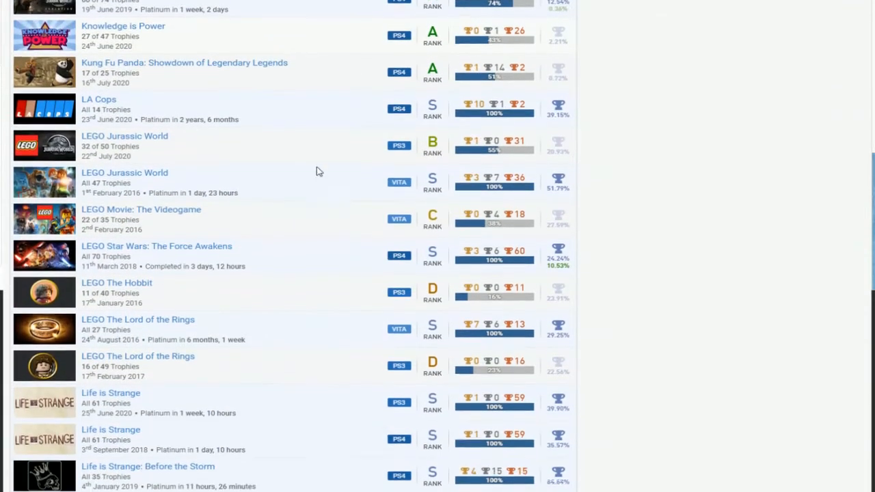
{"action": "scroll", "scroll_direction": "down", "scroll_amount": 3}
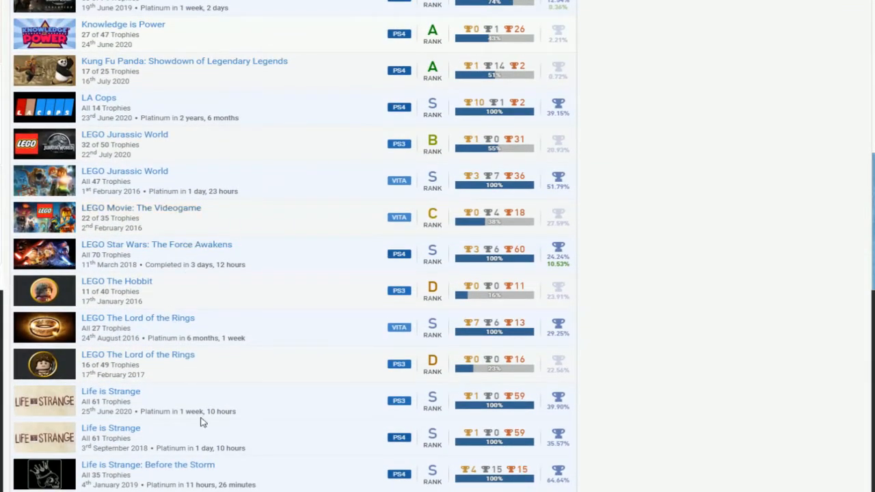
{"action": "mouse_move", "coordinate": [194, 202]}
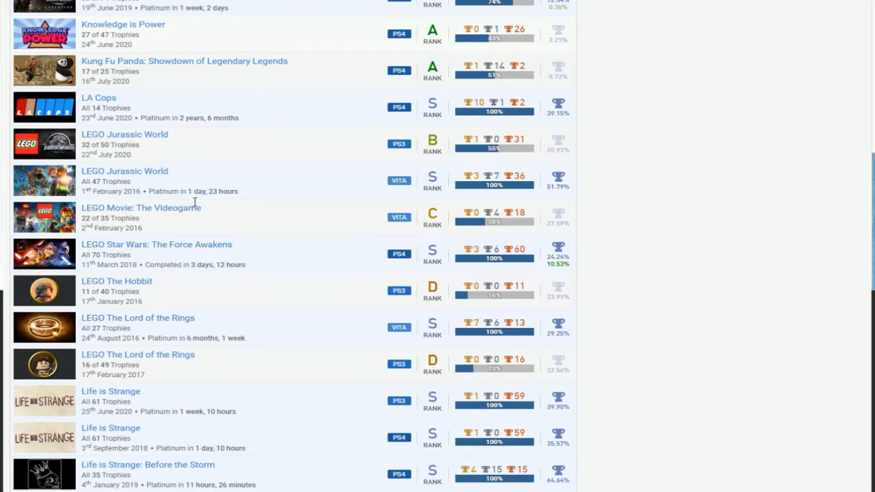
{"action": "mouse_move", "coordinate": [188, 110]}
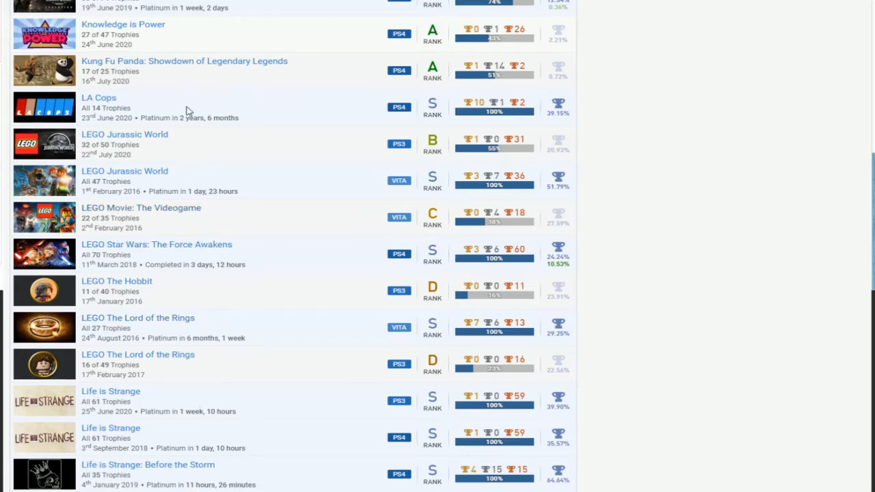
{"action": "scroll", "scroll_direction": "down", "scroll_amount": 3}
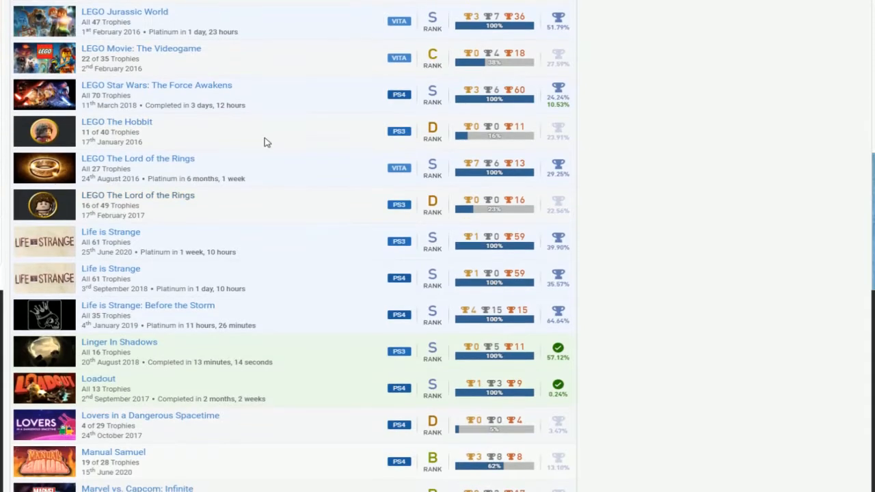
{"action": "scroll", "scroll_direction": "down", "scroll_amount": 3}
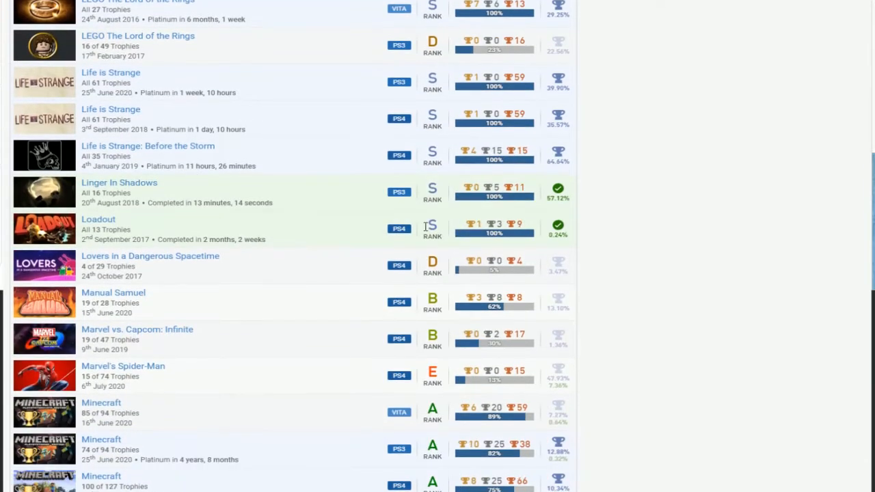
{"action": "scroll", "scroll_direction": "down", "scroll_amount": 3}
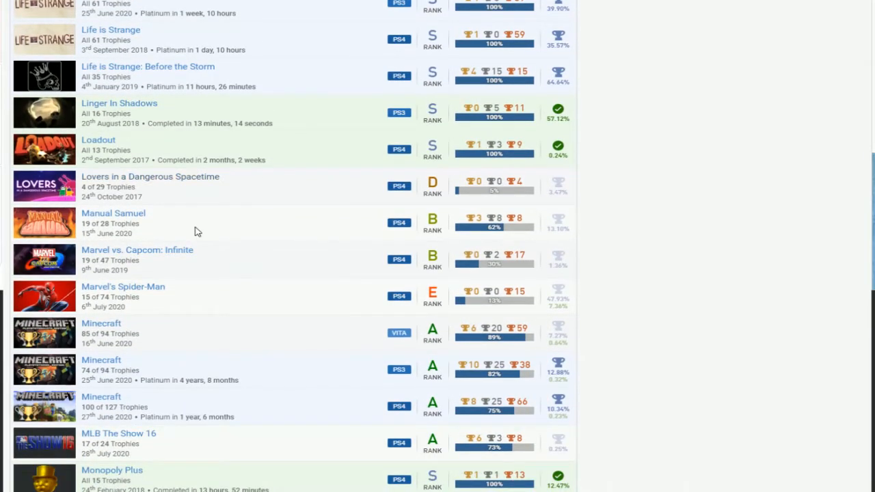
{"action": "scroll", "scroll_direction": "down", "scroll_amount": 3}
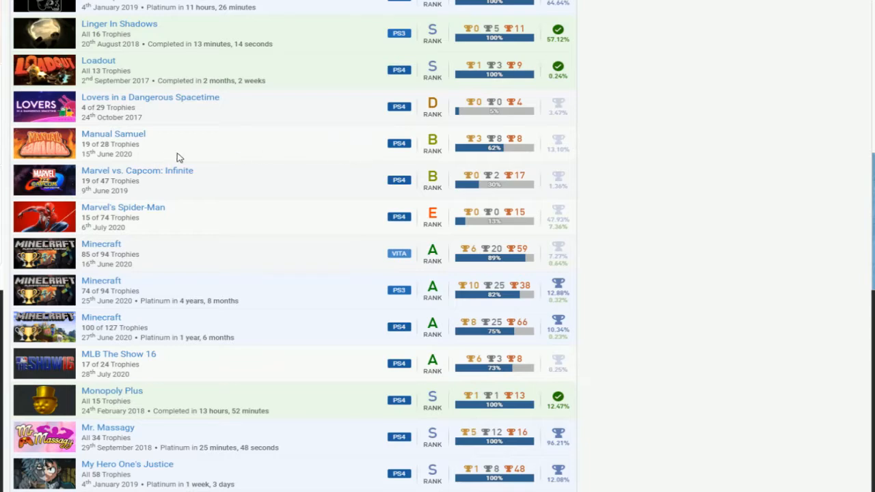
{"action": "mouse_move", "coordinate": [574, 145]}
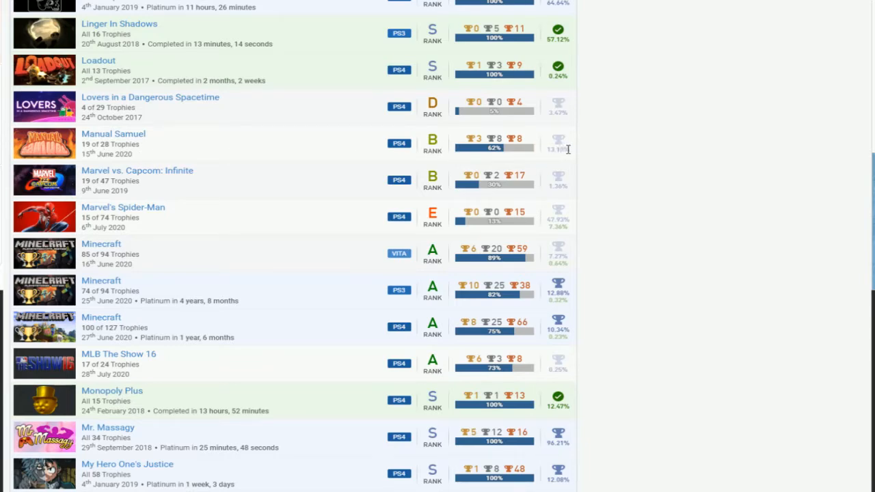
{"action": "mouse_move", "coordinate": [143, 99]}
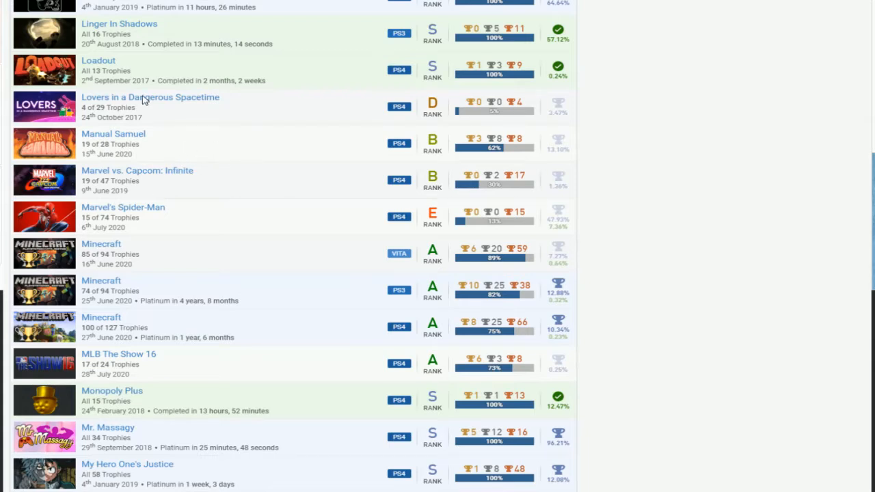
{"action": "mouse_move", "coordinate": [485, 210]}
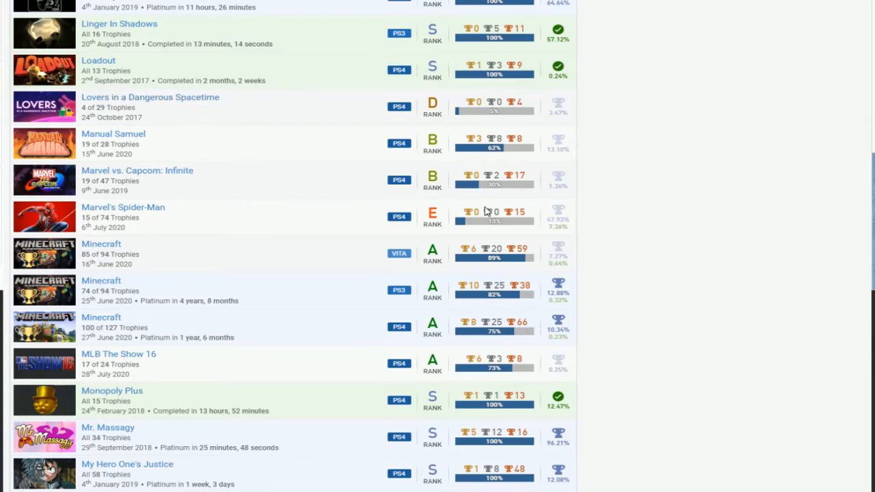
{"action": "mouse_move", "coordinate": [140, 276]}
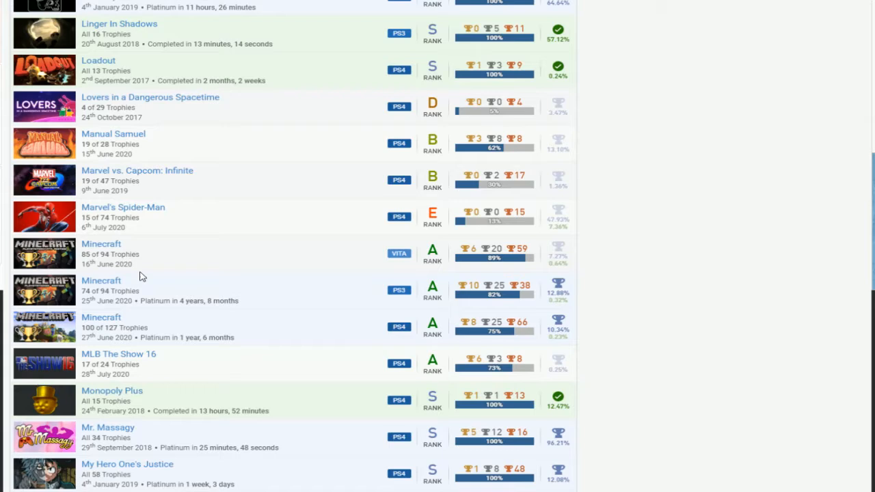
{"action": "scroll", "scroll_direction": "down", "scroll_amount": 3}
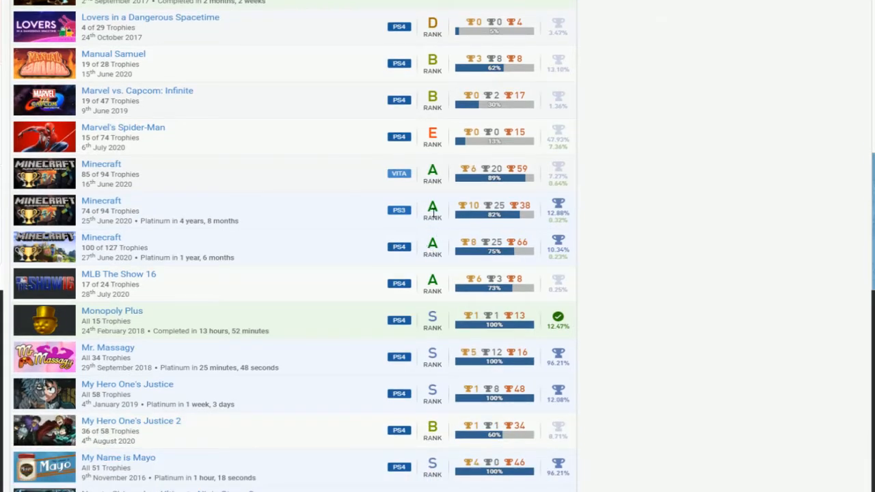
{"action": "mouse_move", "coordinate": [503, 199]}
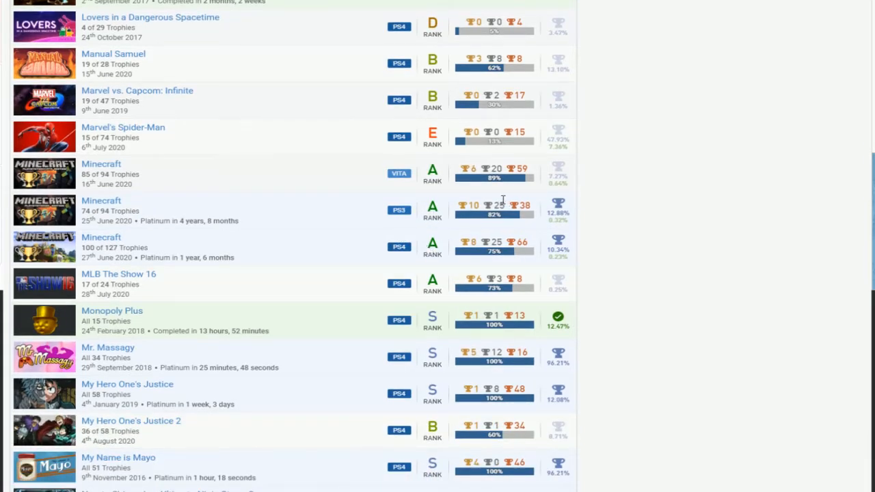
{"action": "mouse_move", "coordinate": [495, 229]}
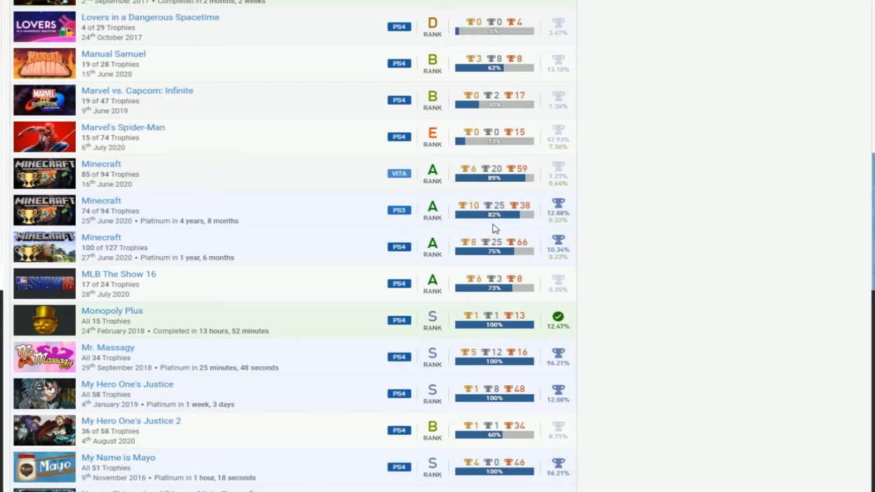
{"action": "mouse_move", "coordinate": [363, 227]}
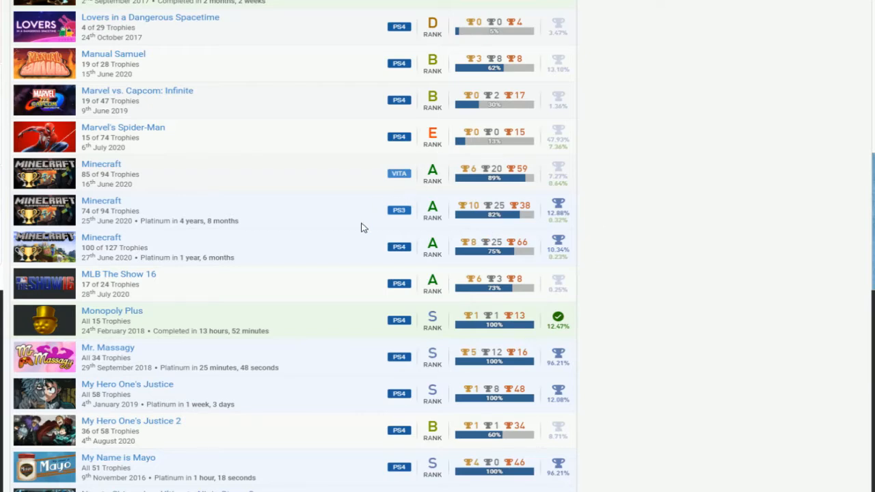
{"action": "scroll", "scroll_direction": "down", "scroll_amount": 3}
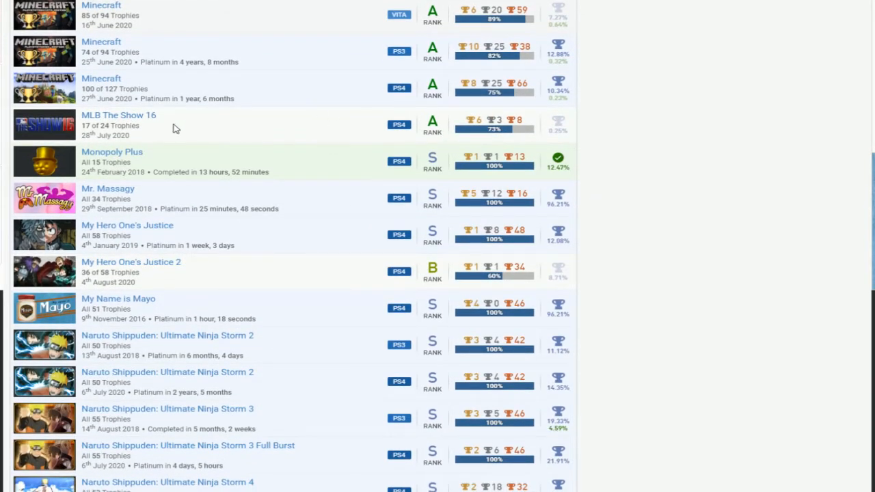
{"action": "mouse_move", "coordinate": [445, 125]}
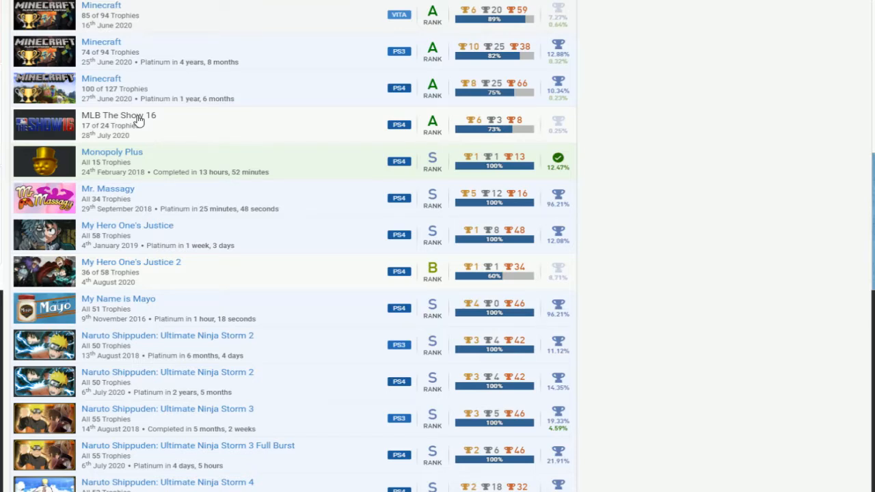
{"action": "mouse_move", "coordinate": [131, 126]}
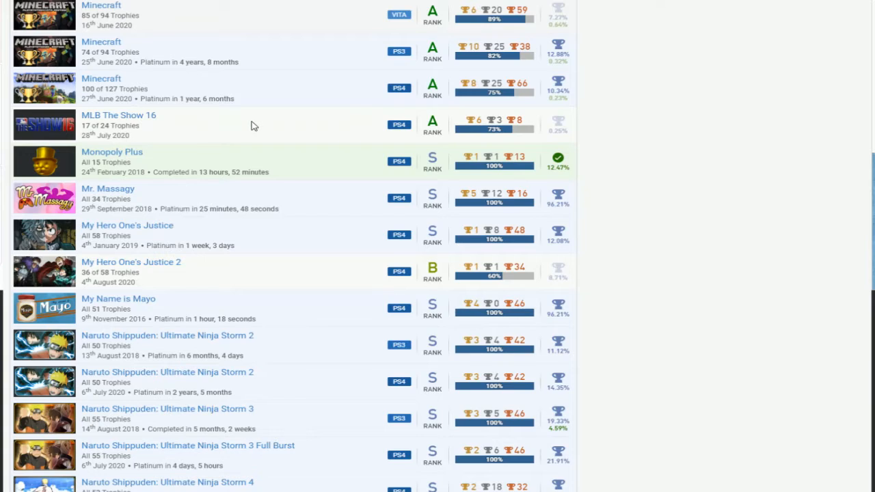
{"action": "mouse_move", "coordinate": [326, 129]}
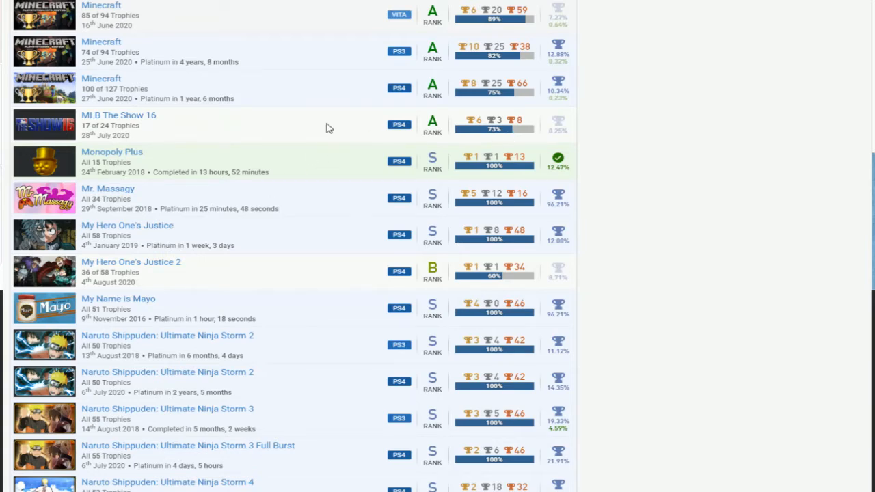
{"action": "scroll", "scroll_direction": "down", "scroll_amount": 3}
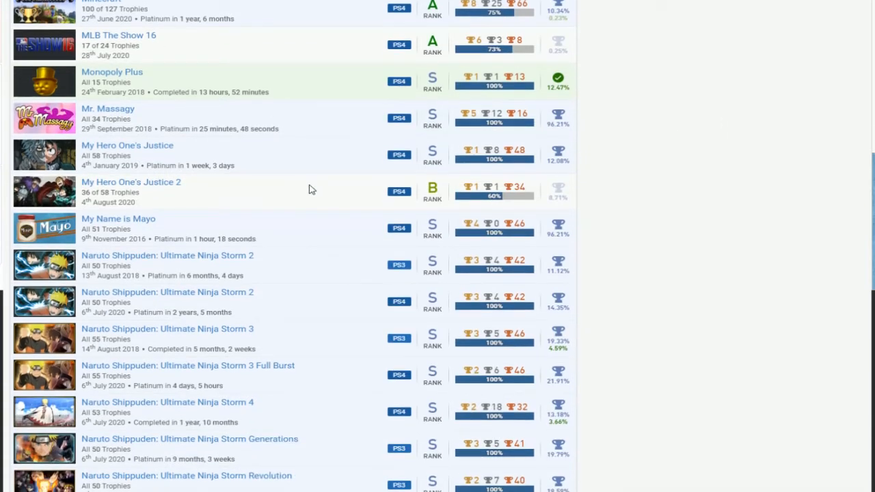
{"action": "mouse_move", "coordinate": [211, 156]}
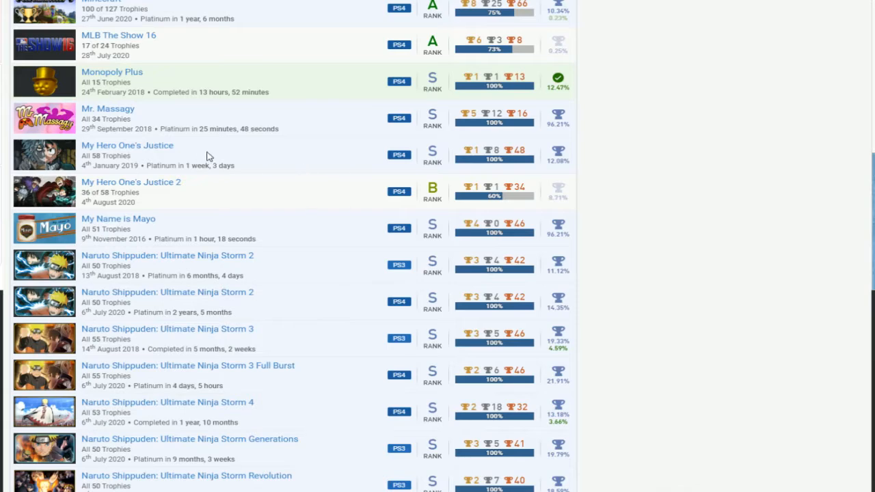
{"action": "mouse_move", "coordinate": [458, 181]}
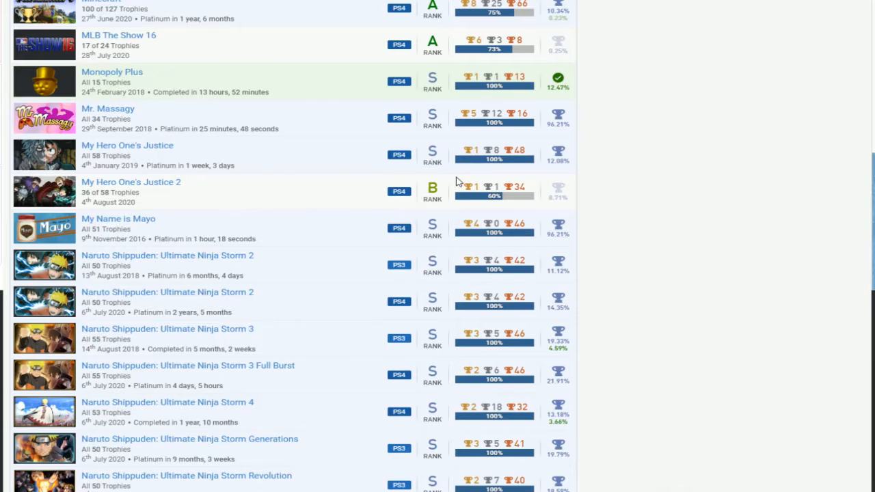
{"action": "scroll", "scroll_direction": "down", "scroll_amount": 3}
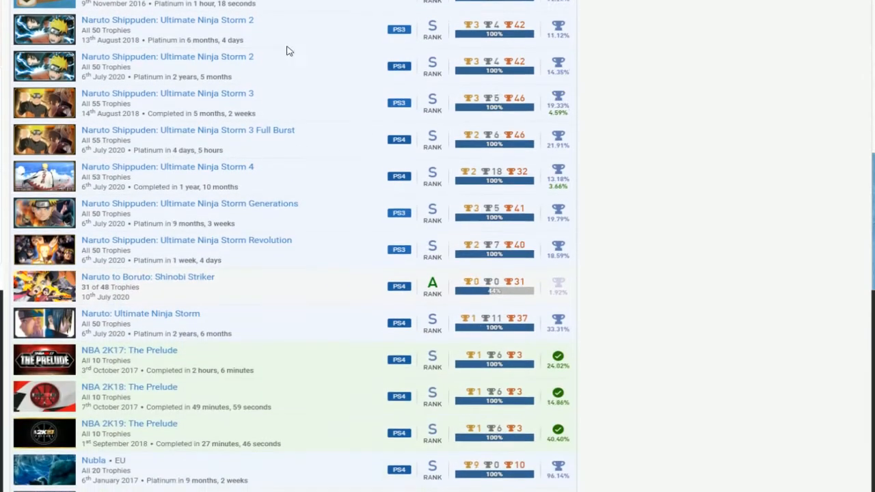
{"action": "scroll", "scroll_direction": "down", "scroll_amount": 3}
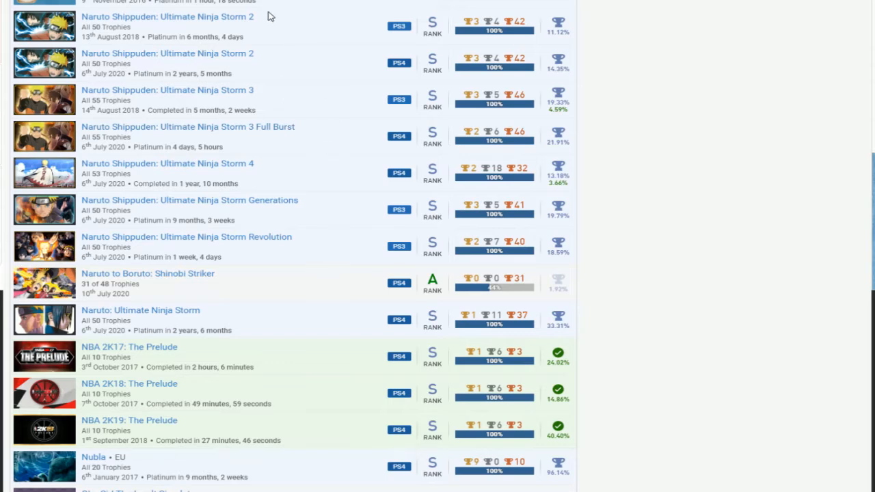
{"action": "mouse_move", "coordinate": [285, 322]}
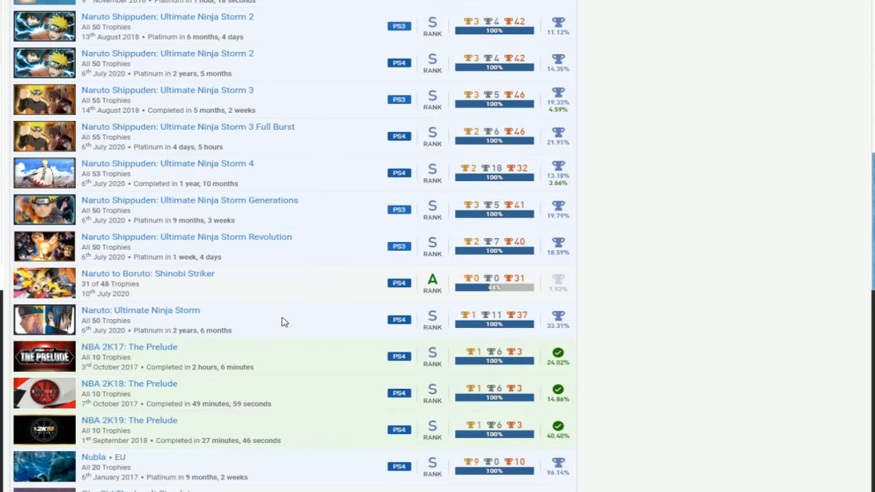
{"action": "mouse_move", "coordinate": [218, 156]}
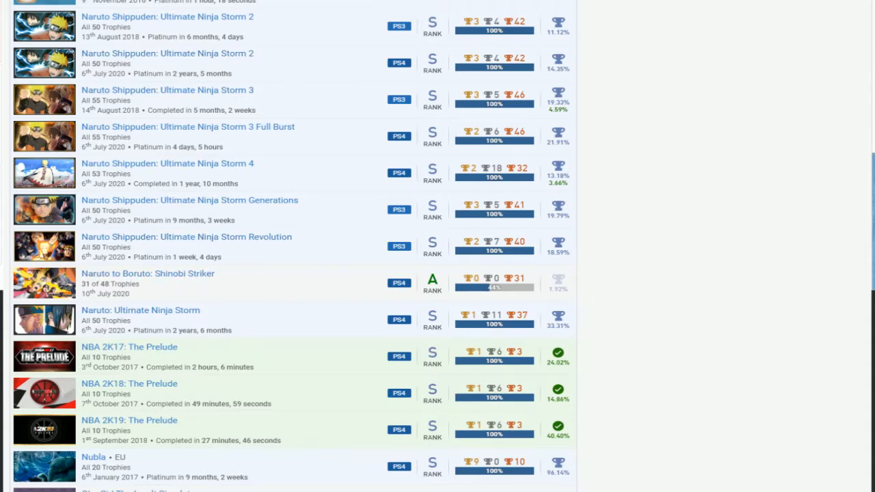
{"action": "scroll", "scroll_direction": "down", "scroll_amount": 3}
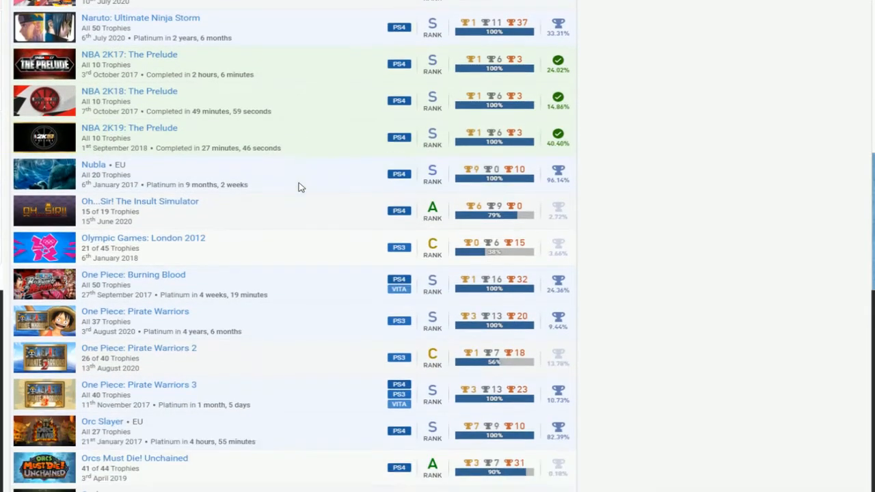
{"action": "scroll", "scroll_direction": "down", "scroll_amount": 3}
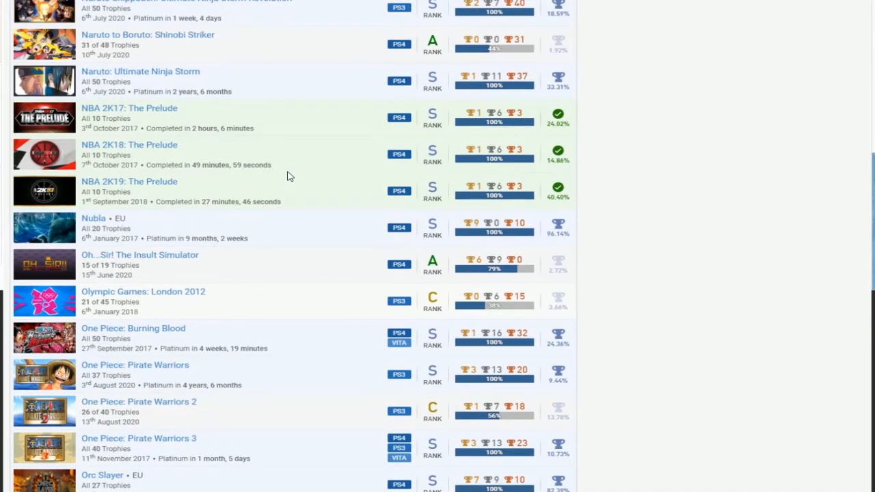
{"action": "scroll", "scroll_direction": "down", "scroll_amount": 3}
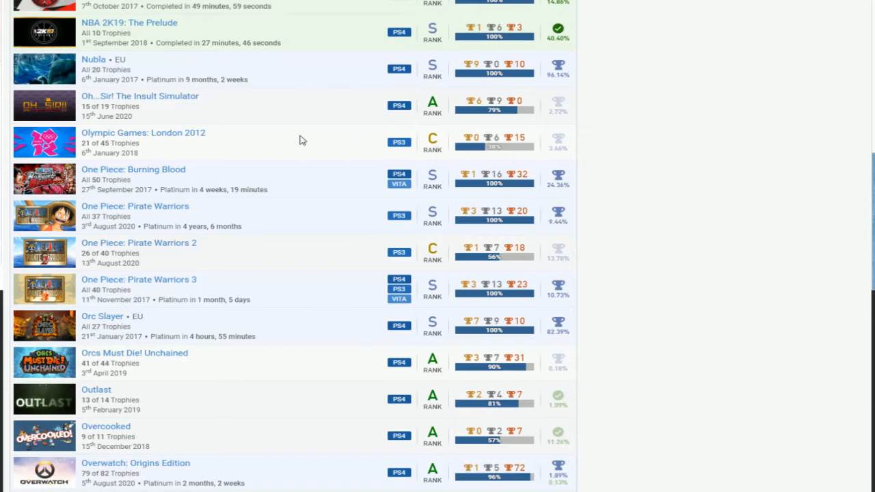
{"action": "mouse_move", "coordinate": [178, 148]}
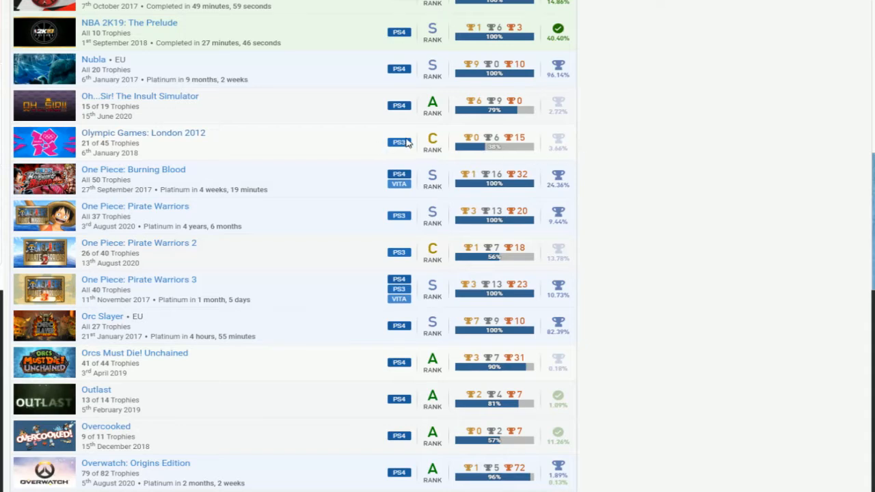
{"action": "scroll", "scroll_direction": "down", "scroll_amount": 3}
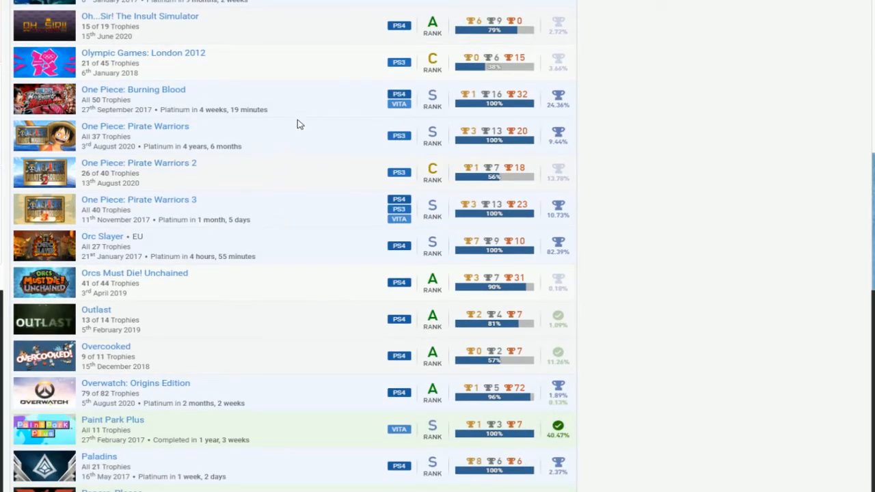
{"action": "mouse_move", "coordinate": [417, 226]}
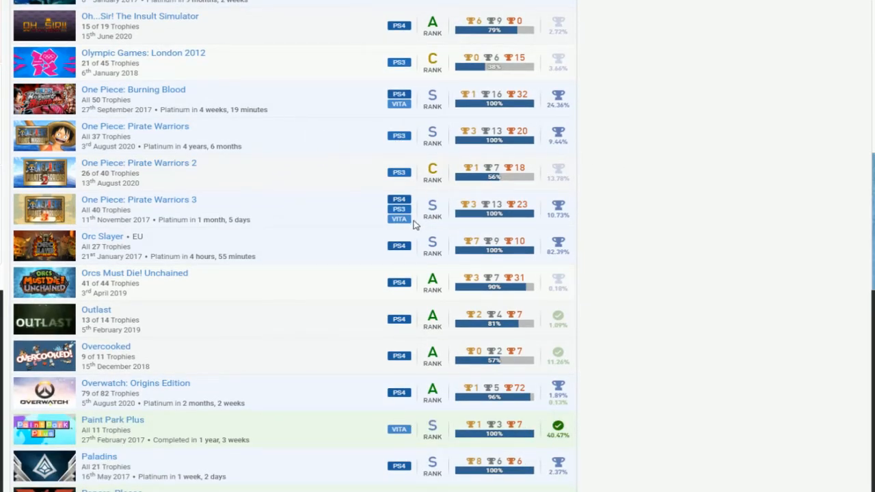
{"action": "mouse_move", "coordinate": [287, 186]}
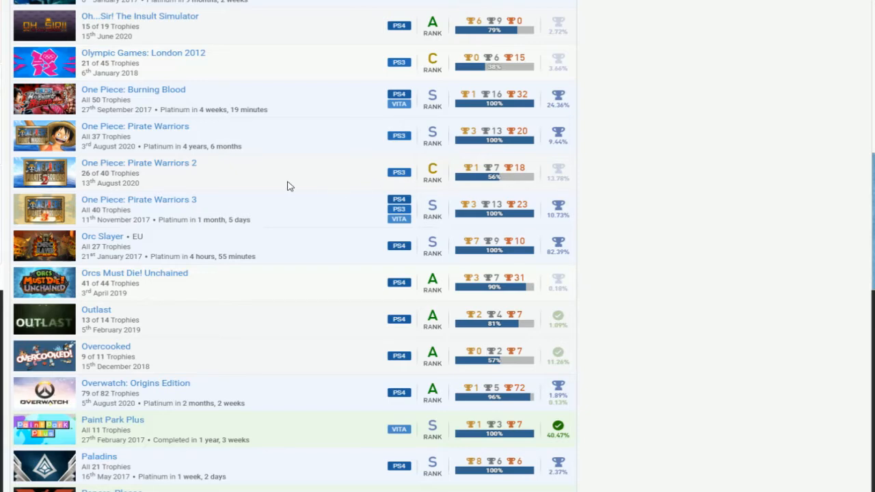
{"action": "mouse_move", "coordinate": [307, 185]}
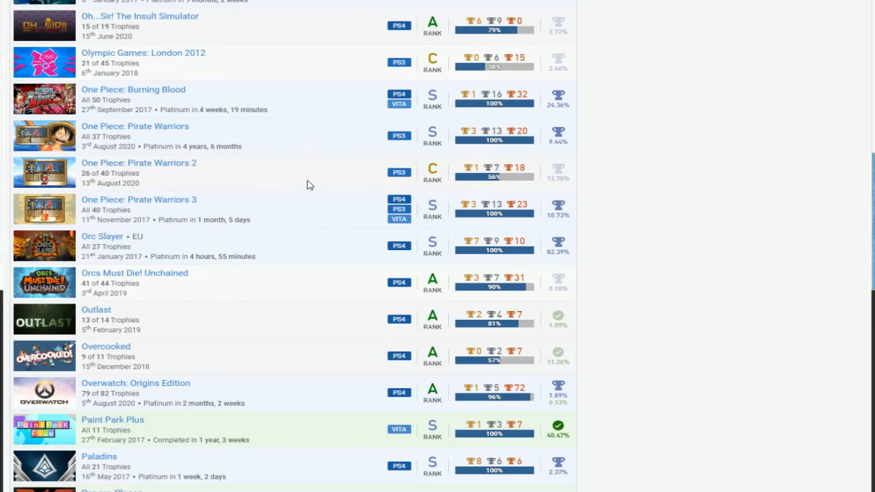
{"action": "scroll", "scroll_direction": "down", "scroll_amount": 3}
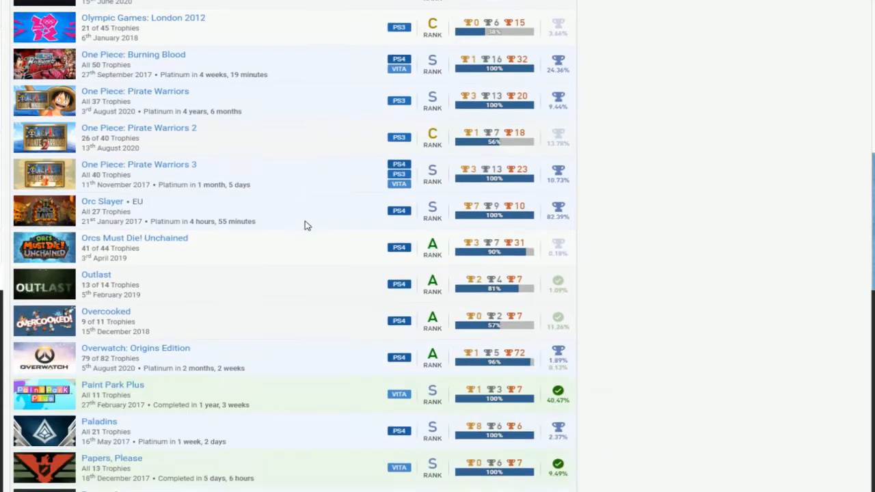
{"action": "scroll", "scroll_direction": "down", "scroll_amount": 3}
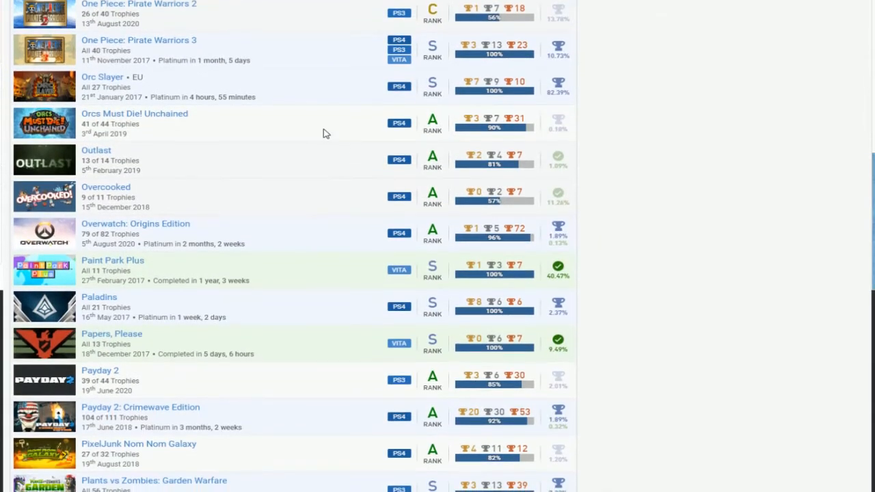
{"action": "mouse_move", "coordinate": [164, 174]}
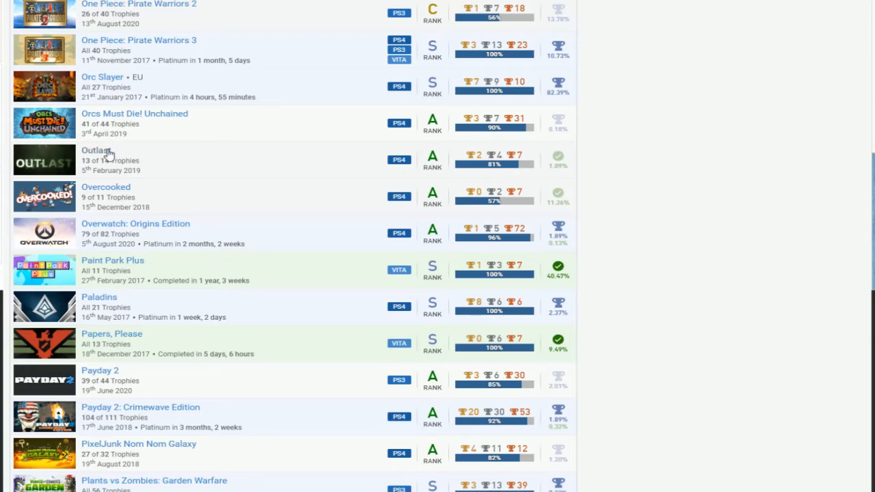
{"action": "mouse_move", "coordinate": [298, 174]}
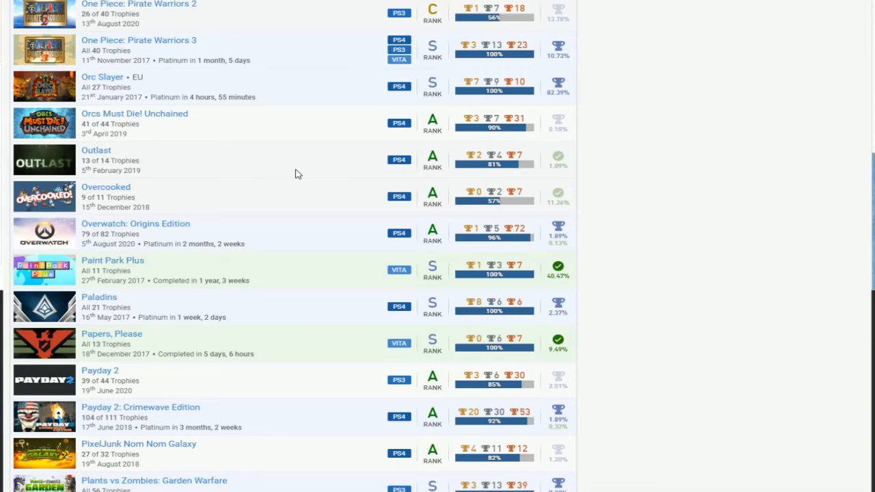
{"action": "mouse_move", "coordinate": [302, 190]}
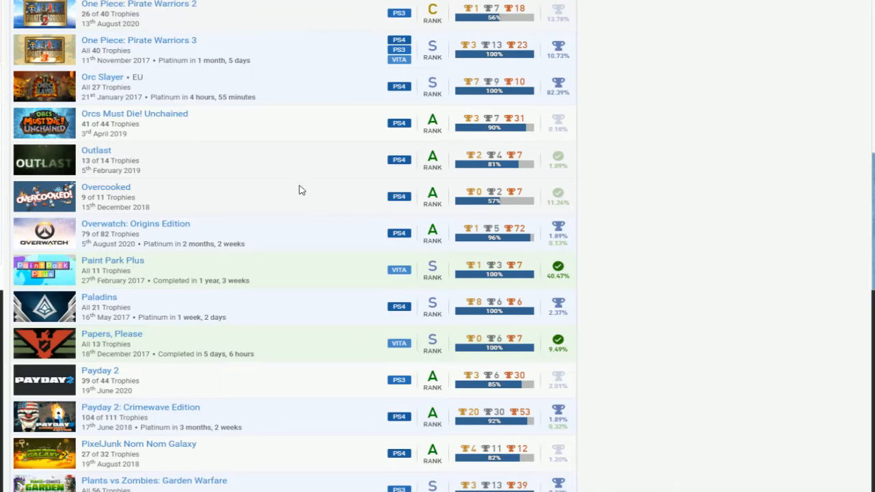
{"action": "scroll", "scroll_direction": "down", "scroll_amount": 3}
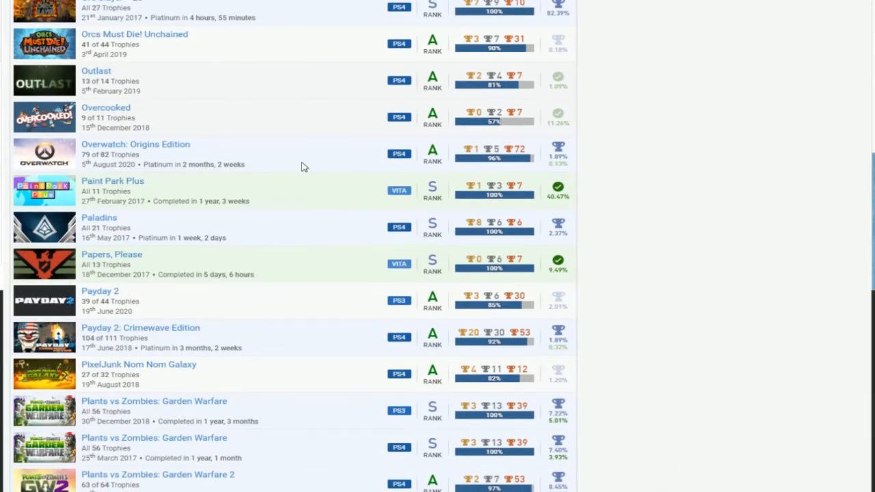
{"action": "mouse_move", "coordinate": [178, 136]}
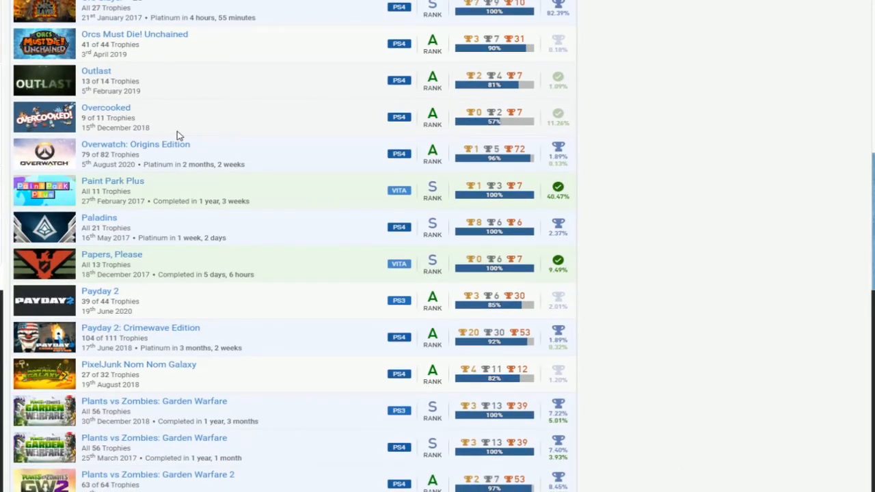
{"action": "scroll", "scroll_direction": "down", "scroll_amount": 3}
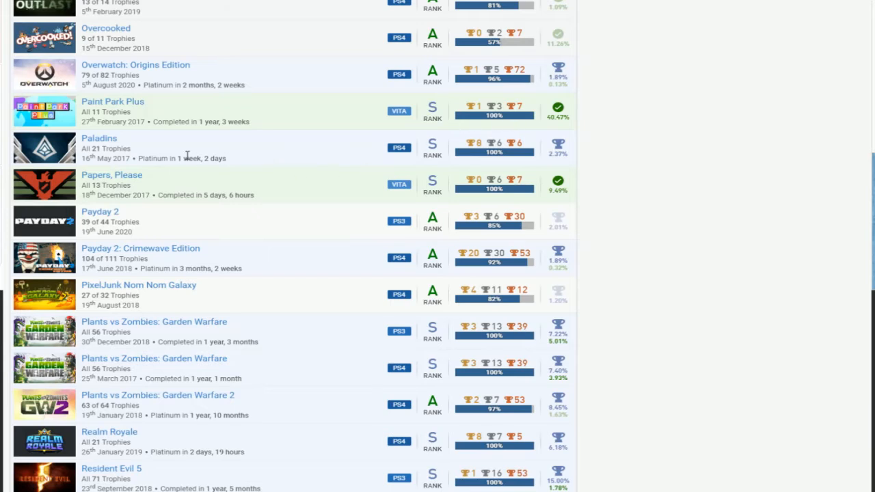
{"action": "scroll", "scroll_direction": "down", "scroll_amount": 3}
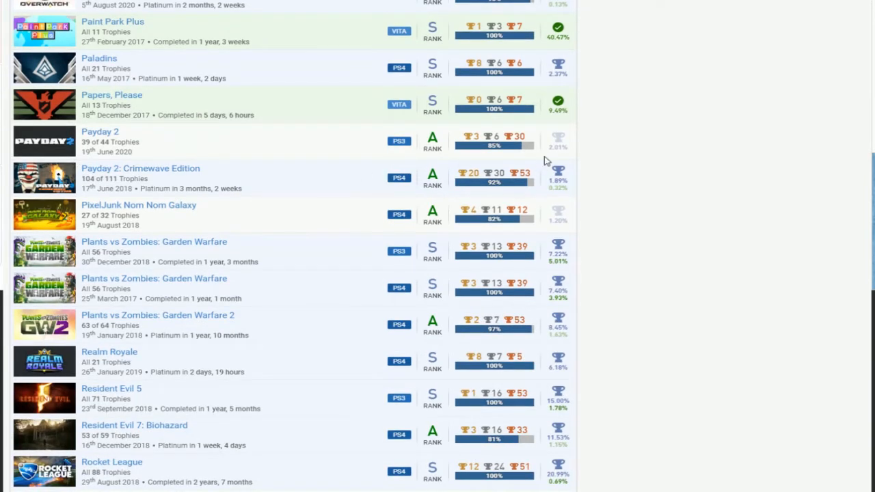
{"action": "mouse_move", "coordinate": [258, 219]}
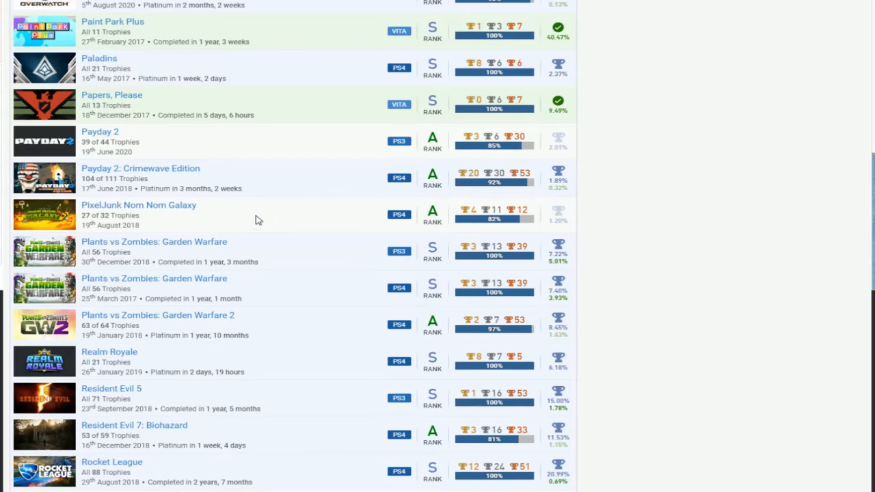
{"action": "scroll", "scroll_direction": "down", "scroll_amount": 3}
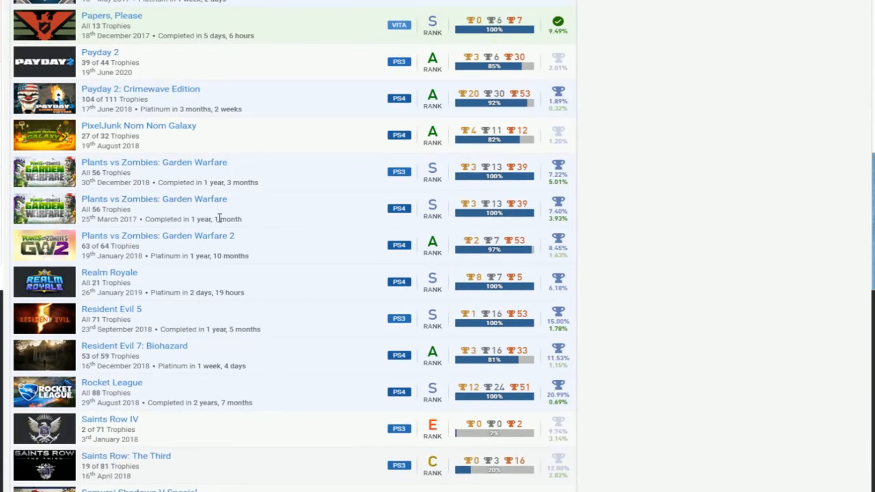
{"action": "mouse_move", "coordinate": [184, 229]}
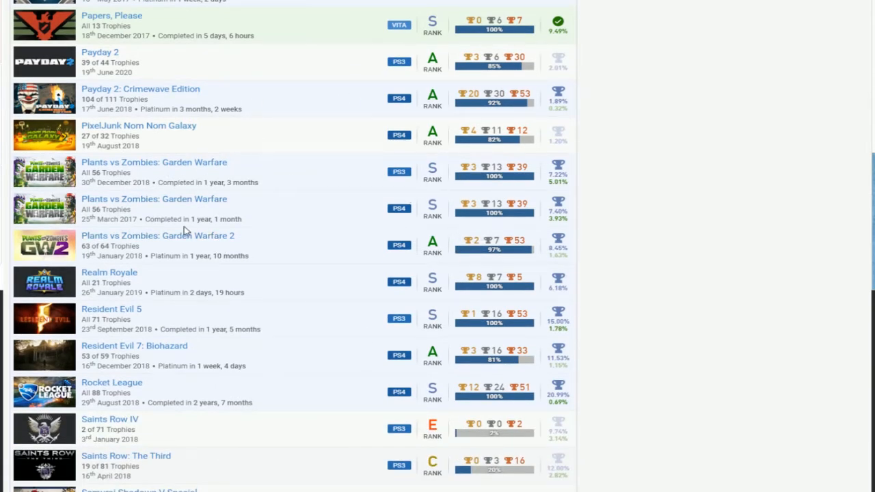
{"action": "mouse_move", "coordinate": [268, 246]}
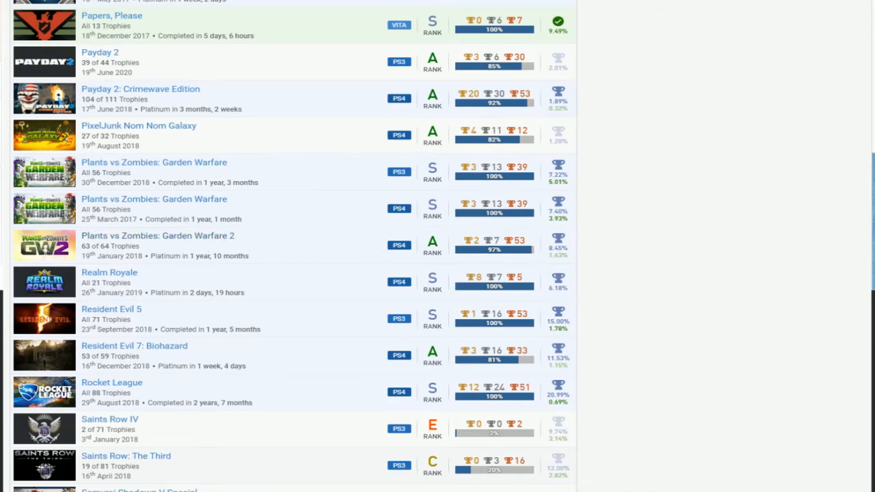
{"action": "scroll", "scroll_direction": "down", "scroll_amount": 3}
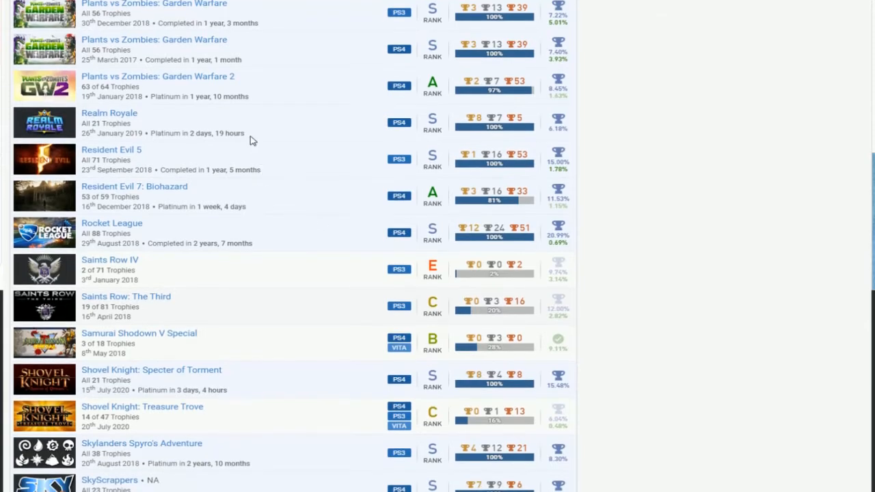
{"action": "mouse_move", "coordinate": [183, 197]}
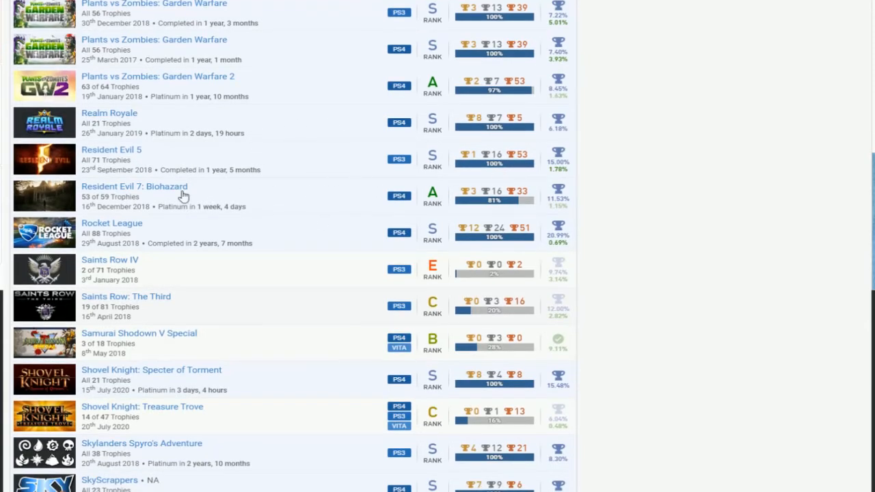
{"action": "mouse_move", "coordinate": [500, 227]}
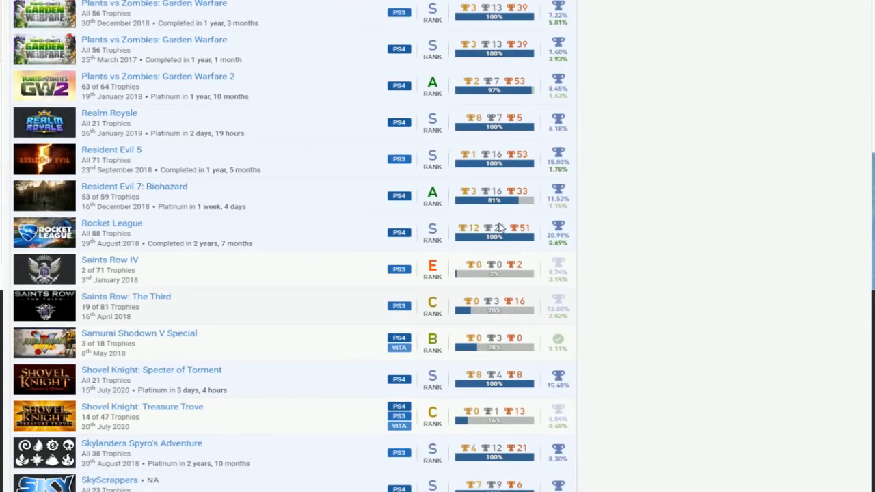
{"action": "scroll", "scroll_direction": "down", "scroll_amount": 3}
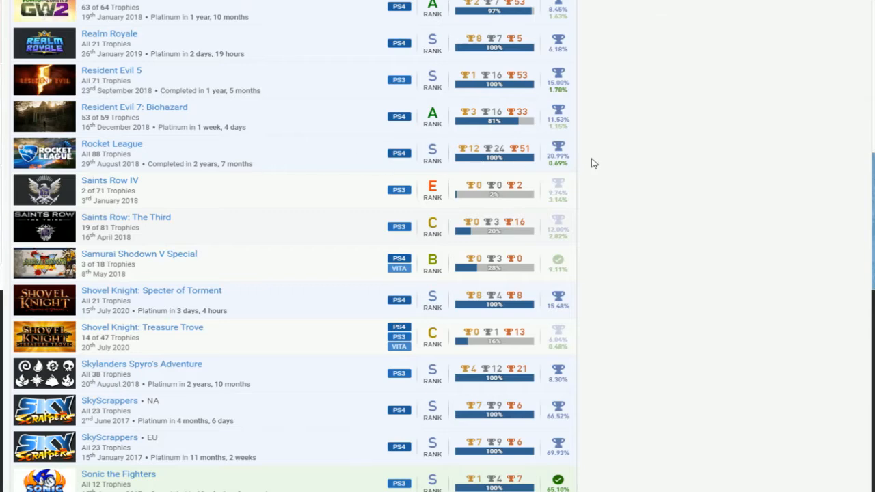
{"action": "scroll", "scroll_direction": "down", "scroll_amount": 3}
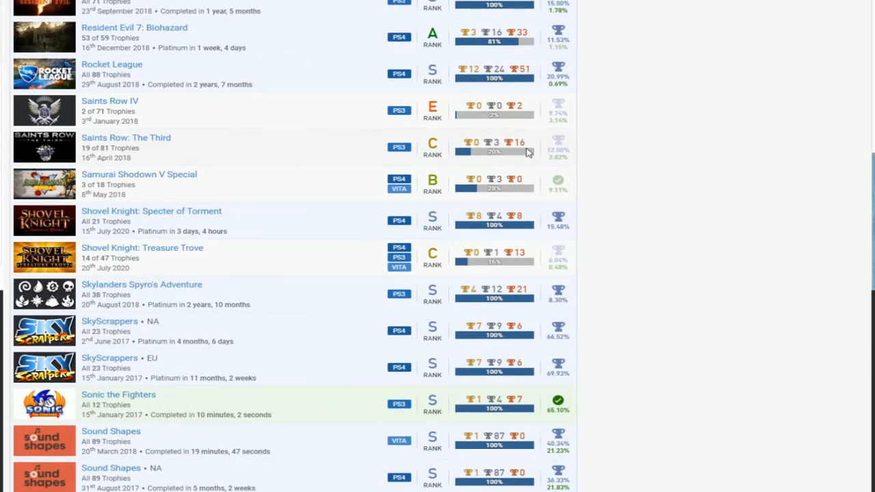
{"action": "mouse_move", "coordinate": [462, 144]}
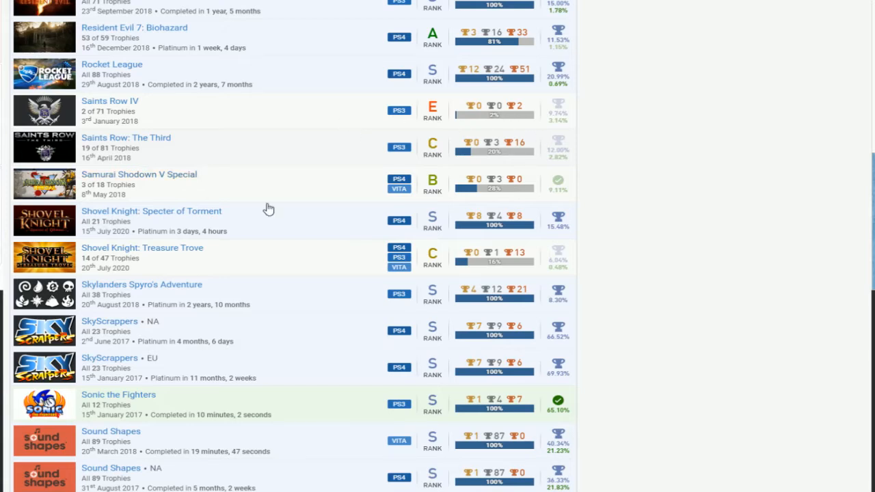
{"action": "mouse_move", "coordinate": [328, 222]}
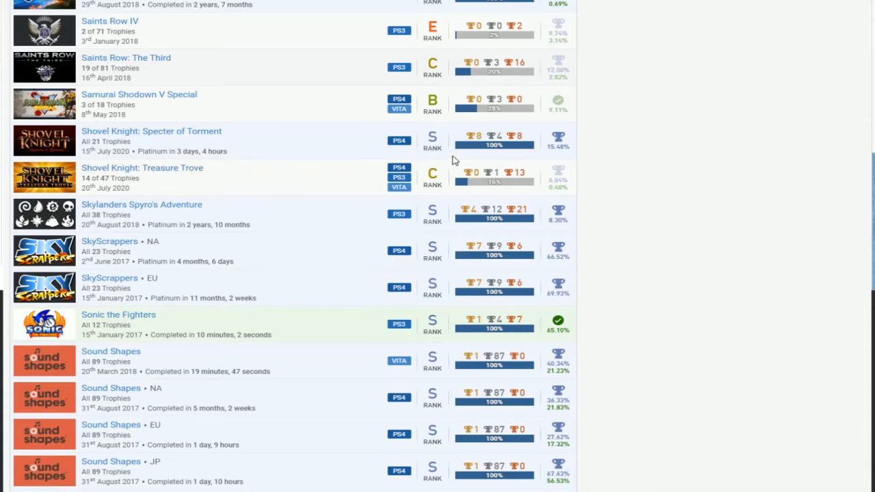
{"action": "scroll", "scroll_direction": "down", "scroll_amount": 3}
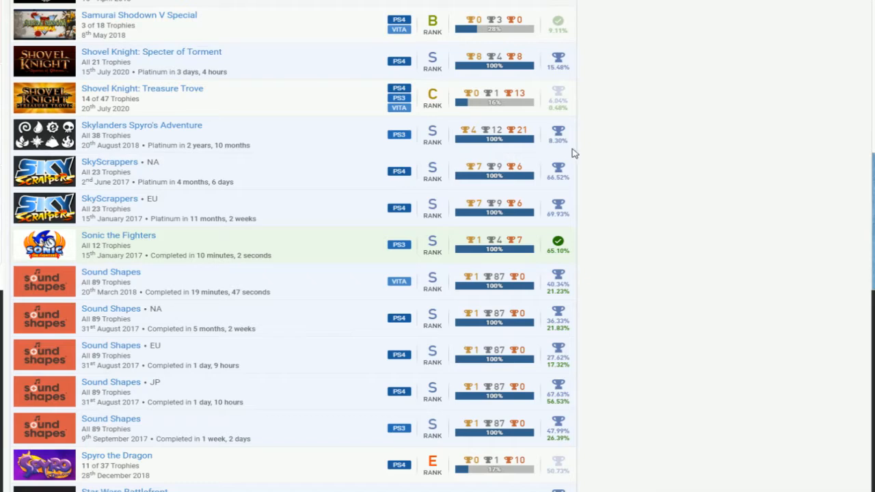
{"action": "mouse_move", "coordinate": [524, 144]}
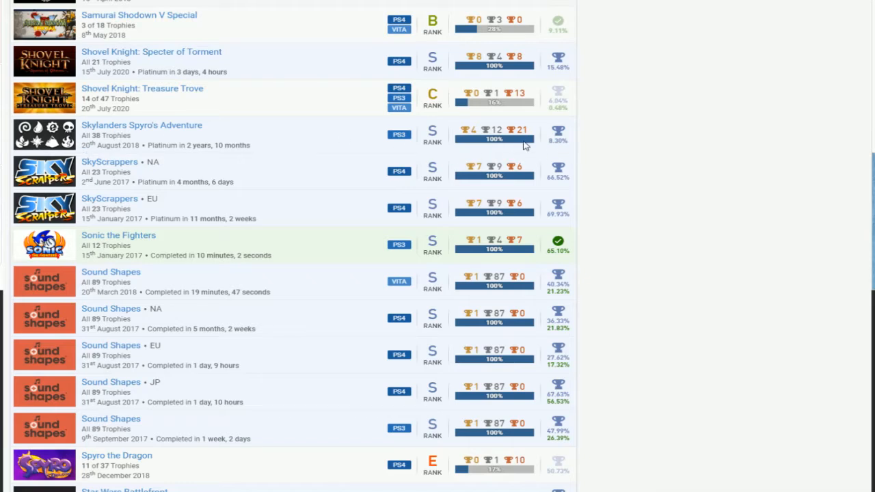
{"action": "scroll", "scroll_direction": "down", "scroll_amount": 3}
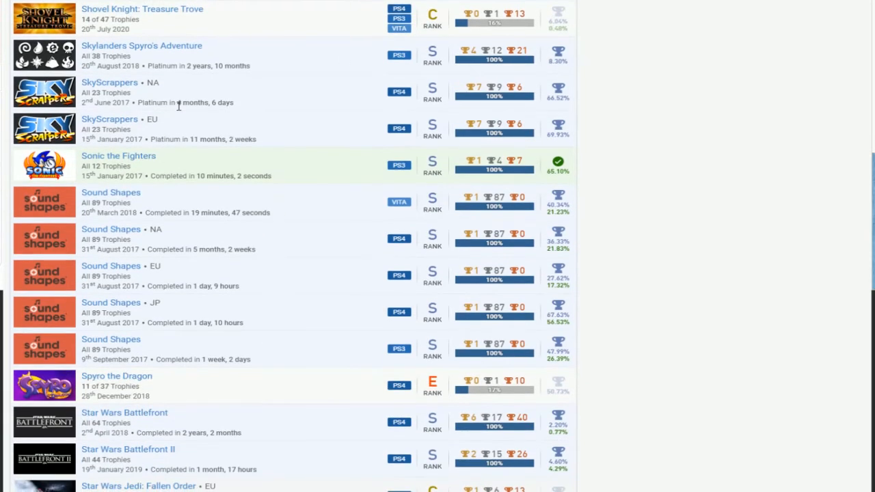
{"action": "scroll", "scroll_direction": "down", "scroll_amount": 3}
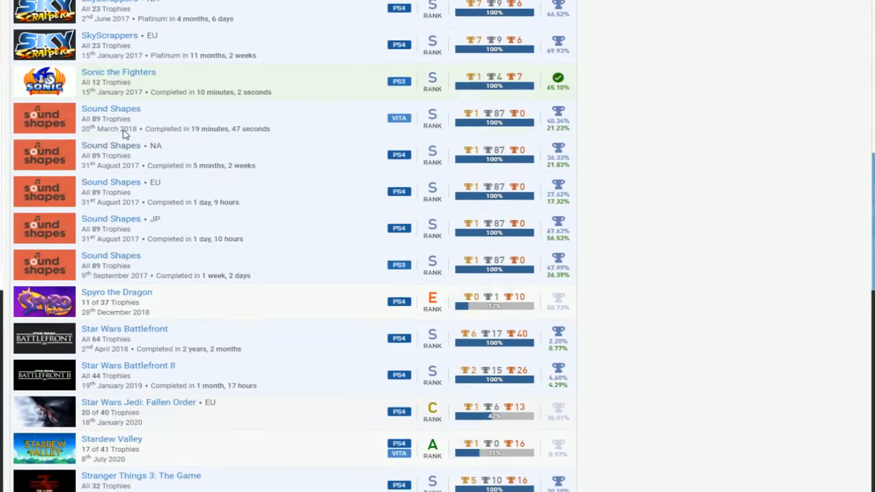
{"action": "scroll", "scroll_direction": "down", "scroll_amount": 3}
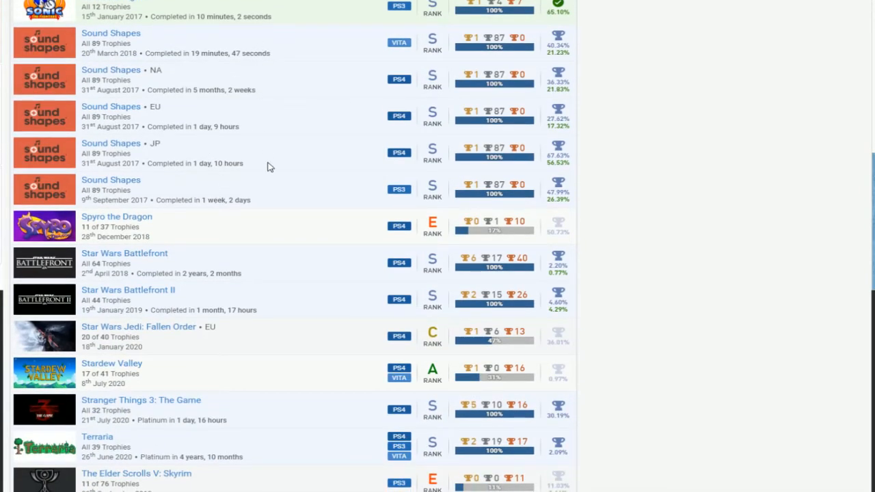
{"action": "mouse_move", "coordinate": [269, 96]}
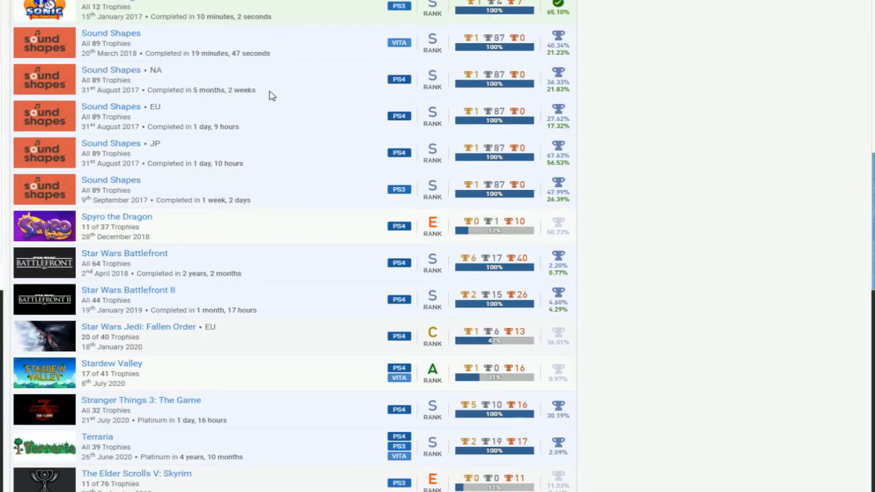
{"action": "scroll", "scroll_direction": "down", "scroll_amount": 3}
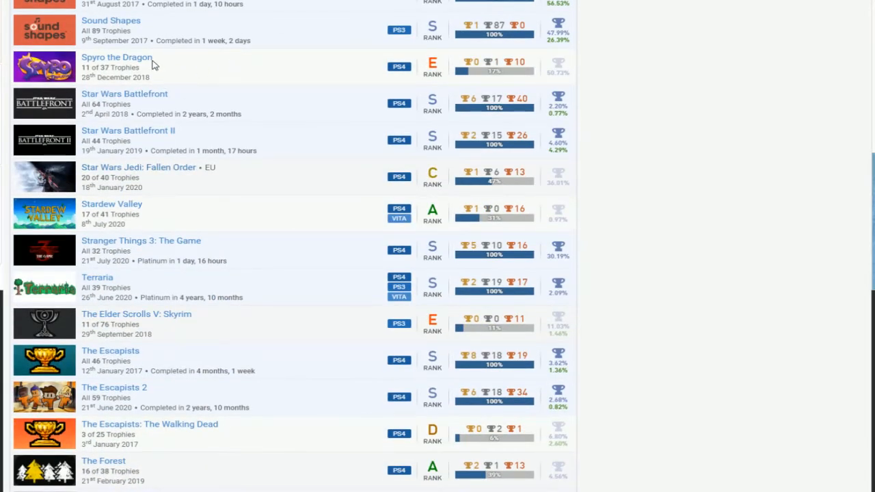
{"action": "mouse_move", "coordinate": [235, 99]}
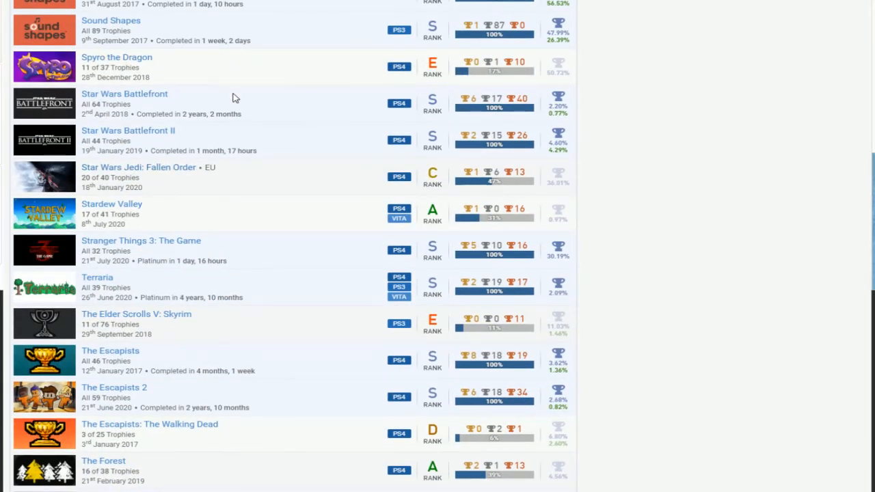
{"action": "mouse_move", "coordinate": [485, 139]}
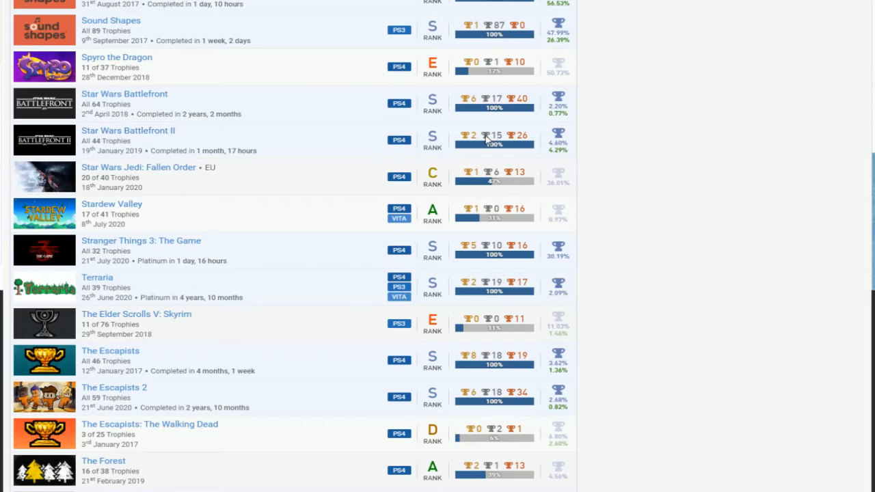
{"action": "mouse_move", "coordinate": [157, 188]}
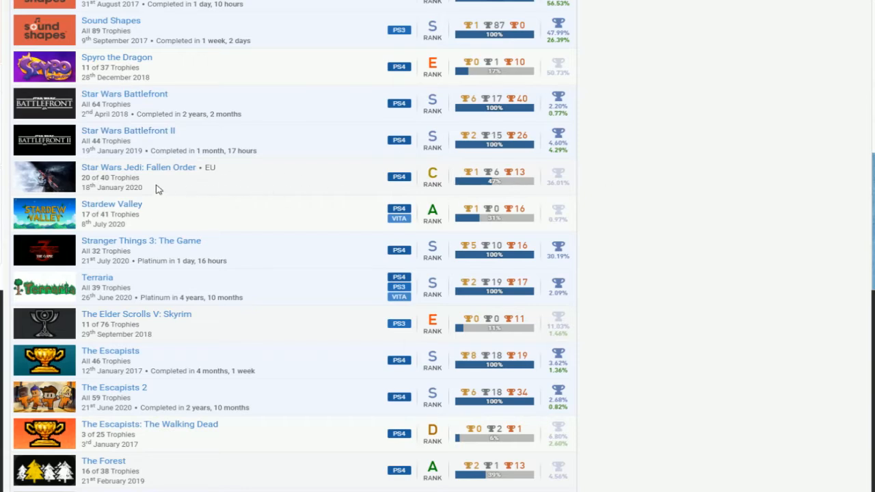
{"action": "scroll", "scroll_direction": "down", "scroll_amount": 3}
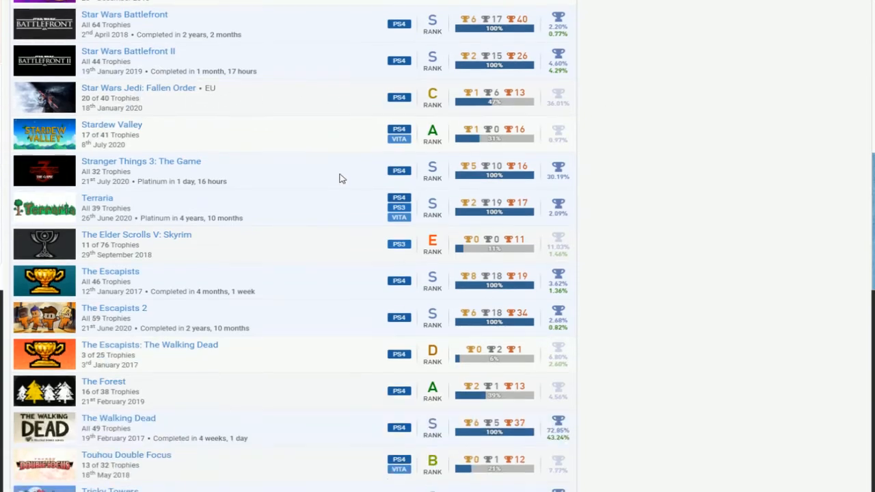
{"action": "scroll", "scroll_direction": "down", "scroll_amount": 3}
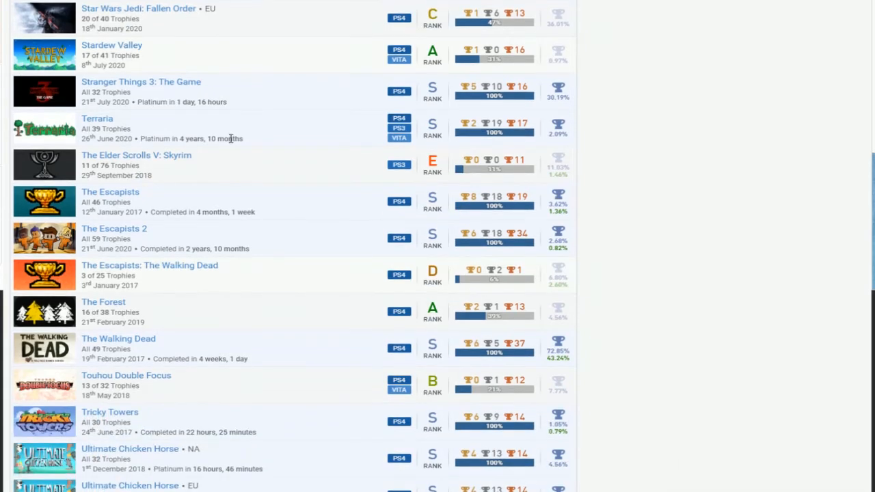
{"action": "mouse_move", "coordinate": [424, 196]}
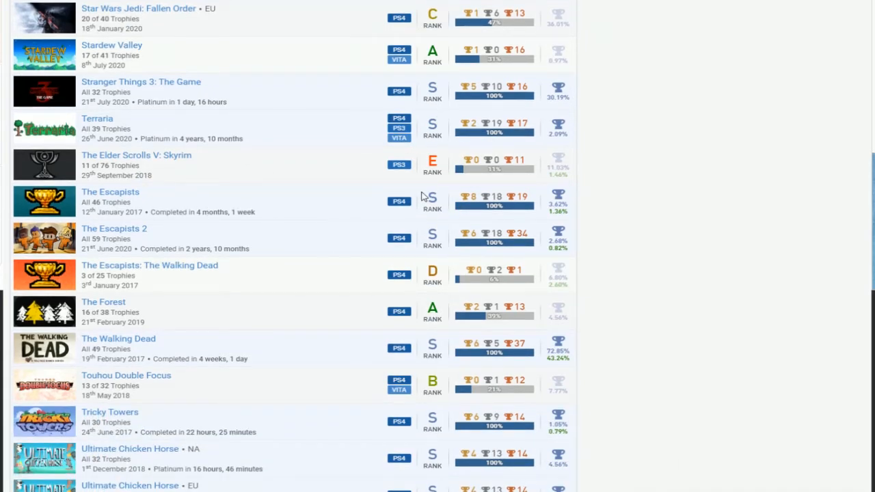
{"action": "scroll", "scroll_direction": "down", "scroll_amount": 3}
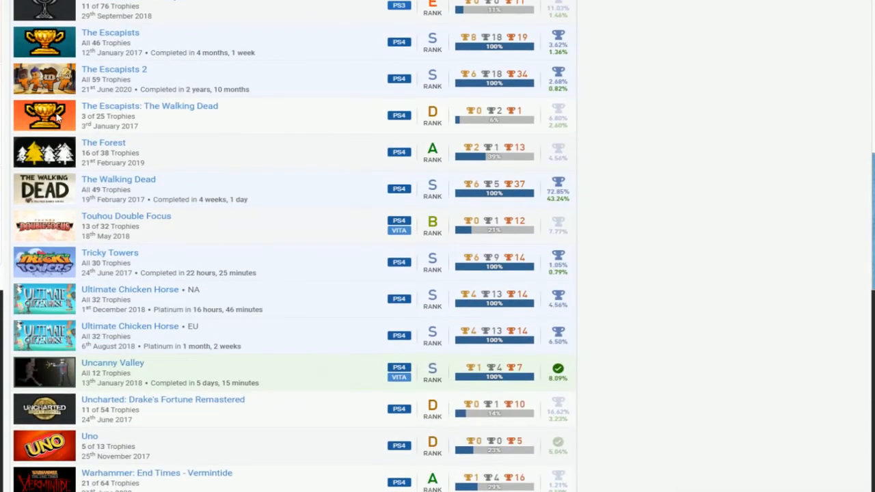
{"action": "scroll", "scroll_direction": "down", "scroll_amount": 3}
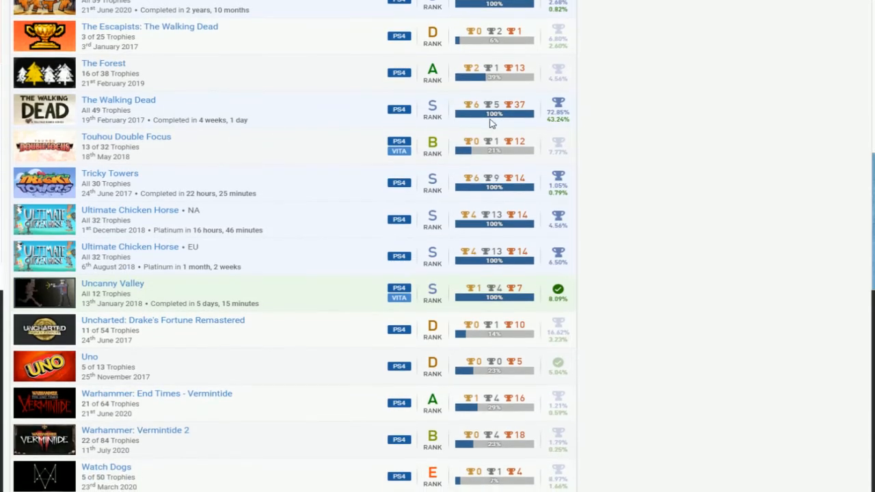
{"action": "mouse_move", "coordinate": [265, 243]}
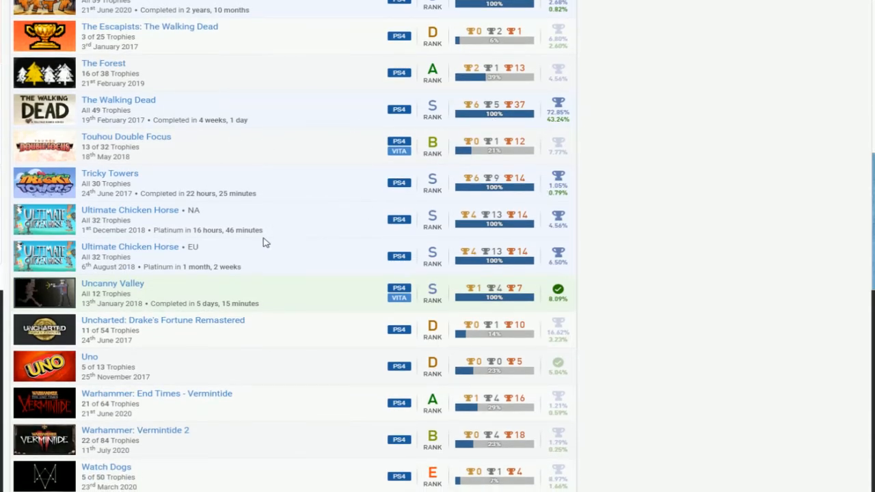
{"action": "mouse_move", "coordinate": [341, 239]}
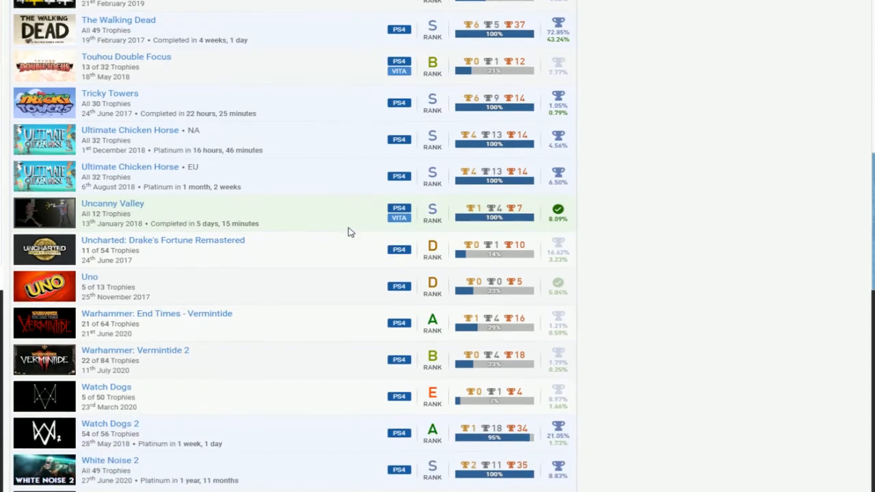
{"action": "scroll", "scroll_direction": "down", "scroll_amount": 3}
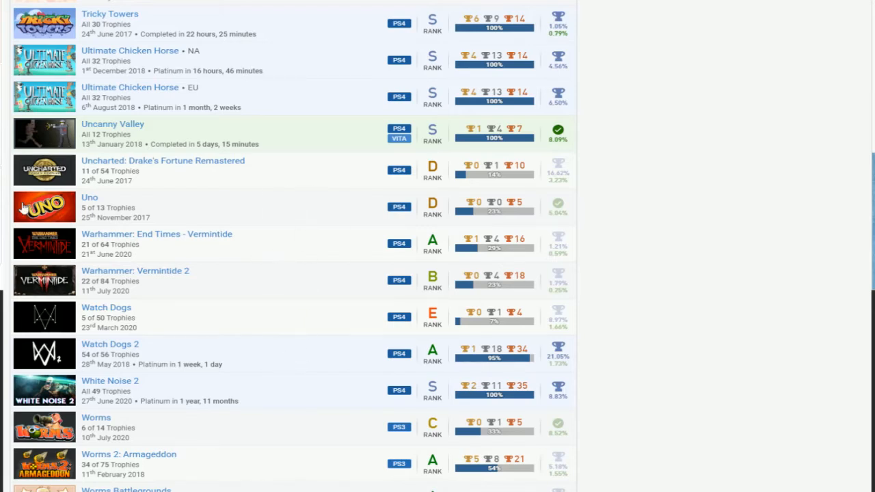
{"action": "mouse_move", "coordinate": [216, 197]}
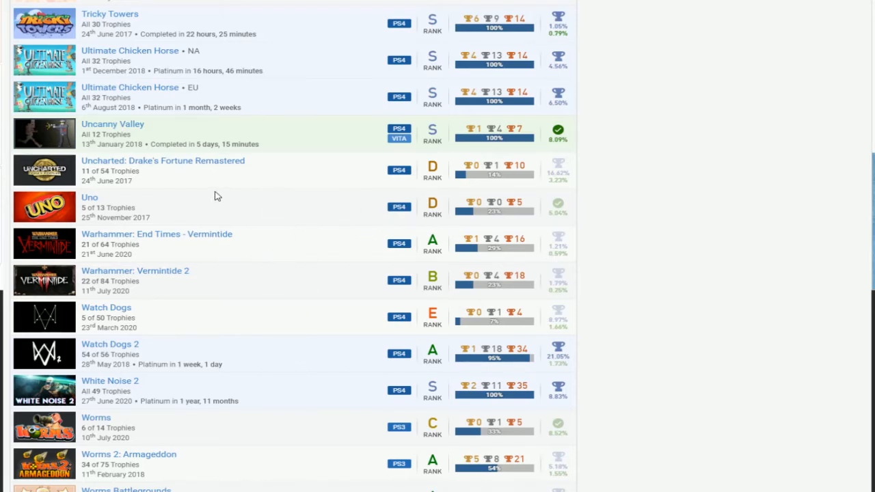
{"action": "mouse_move", "coordinate": [202, 212]}
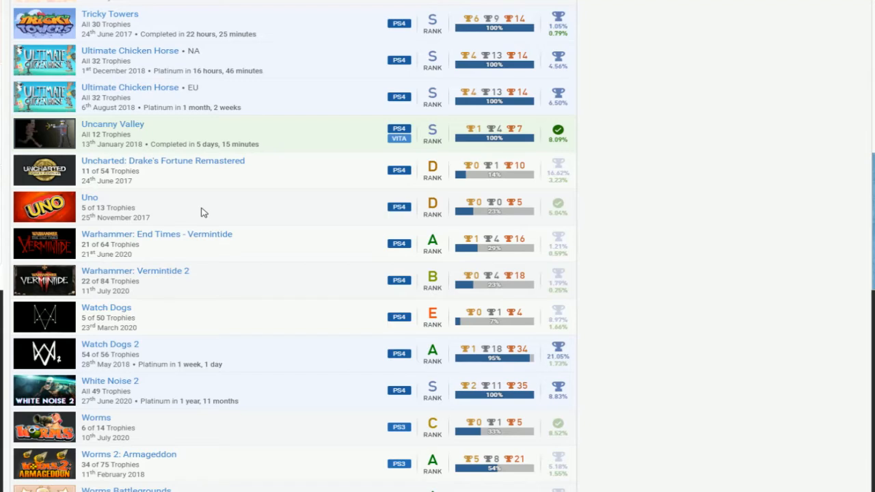
{"action": "scroll", "scroll_direction": "down", "scroll_amount": 3}
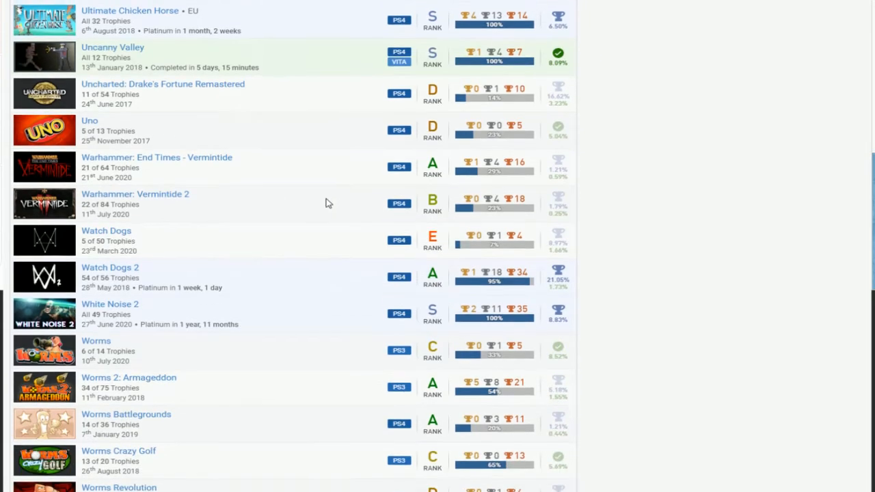
{"action": "scroll", "scroll_direction": "down", "scroll_amount": 3}
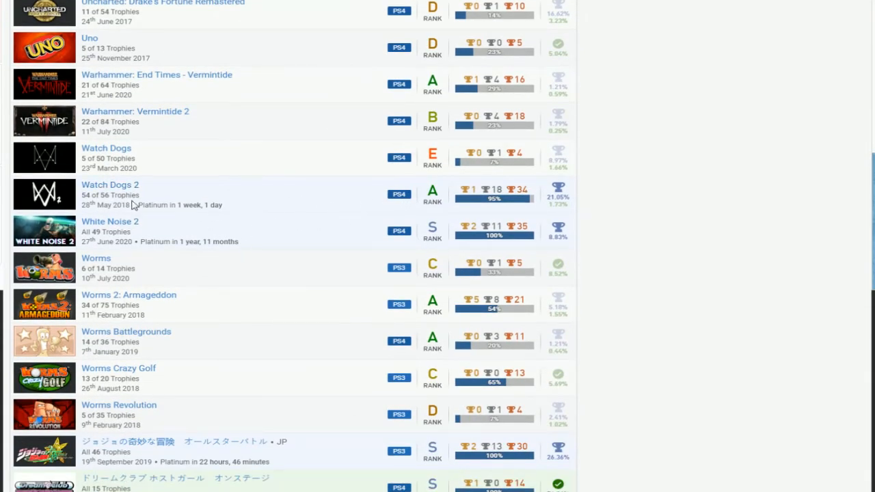
{"action": "mouse_move", "coordinate": [169, 158]}
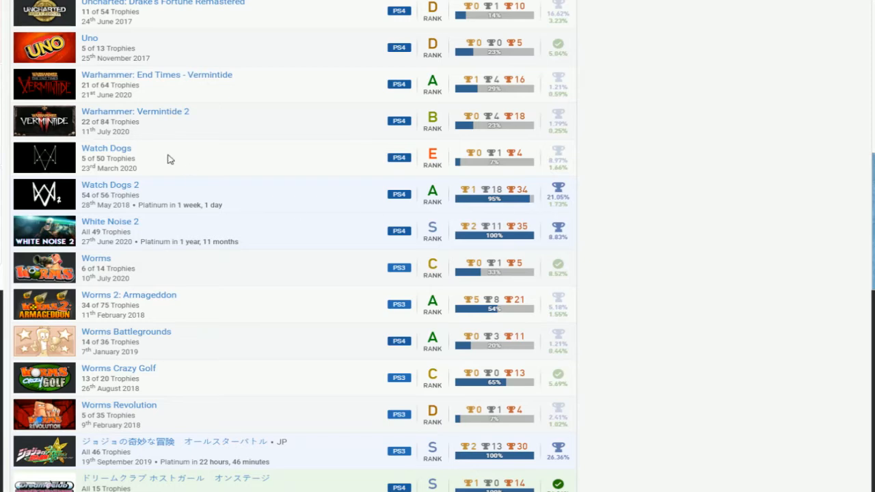
{"action": "scroll", "scroll_direction": "down", "scroll_amount": 3}
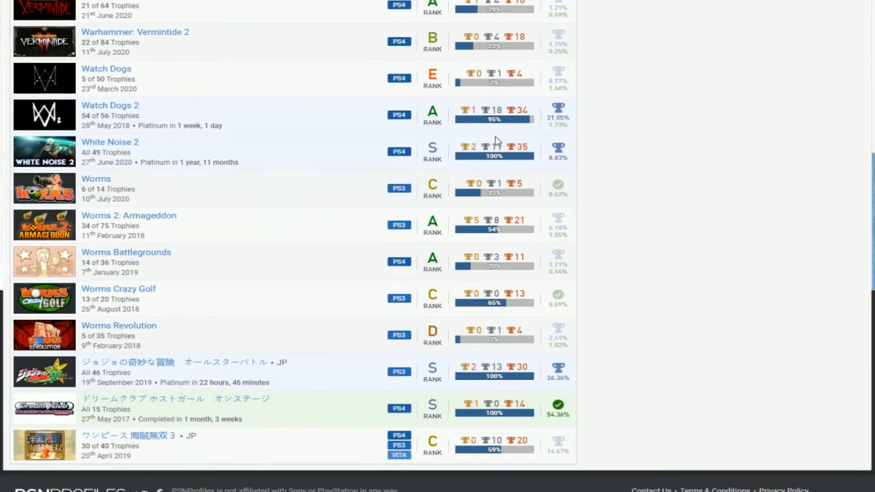
{"action": "scroll", "scroll_direction": "down", "scroll_amount": 3}
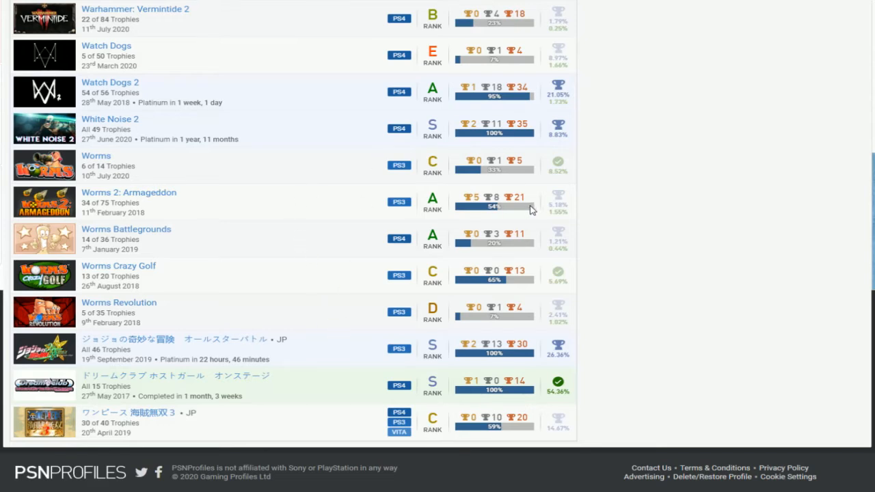
{"action": "mouse_move", "coordinate": [221, 344]}
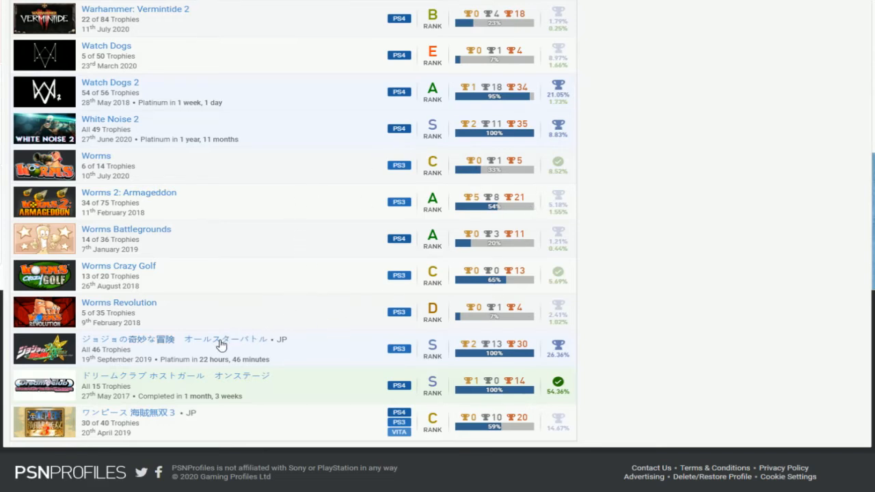
{"action": "mouse_move", "coordinate": [93, 410]}
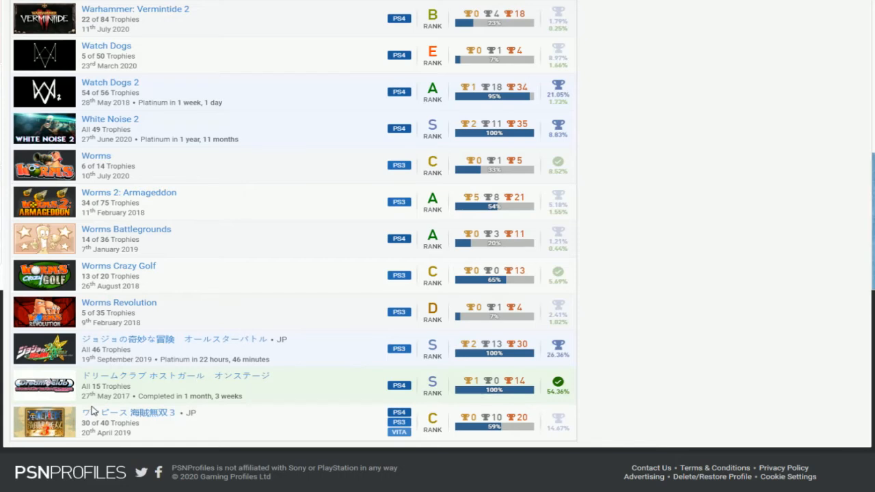
{"action": "mouse_move", "coordinate": [232, 380]}
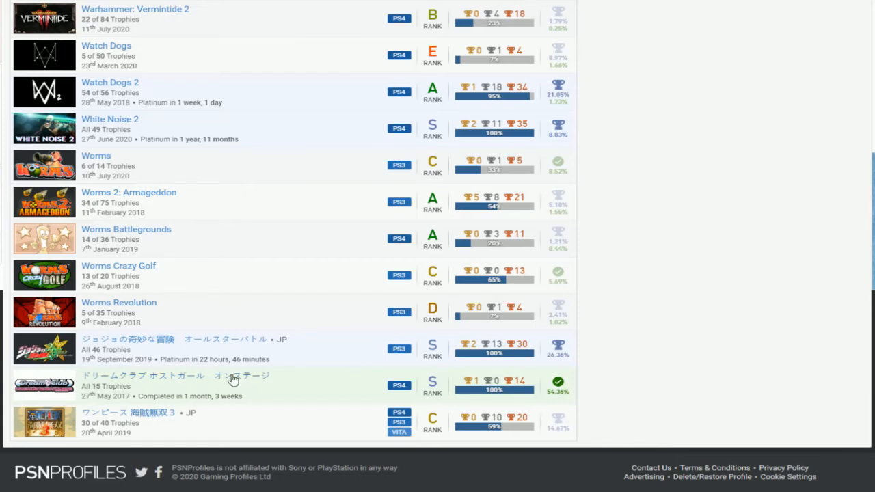
{"action": "mouse_move", "coordinate": [331, 392]}
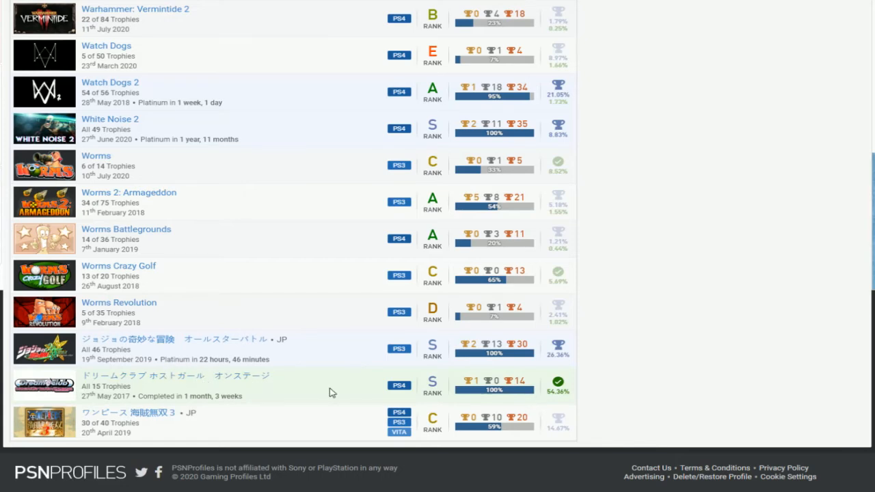
{"action": "mouse_move", "coordinate": [285, 380]}
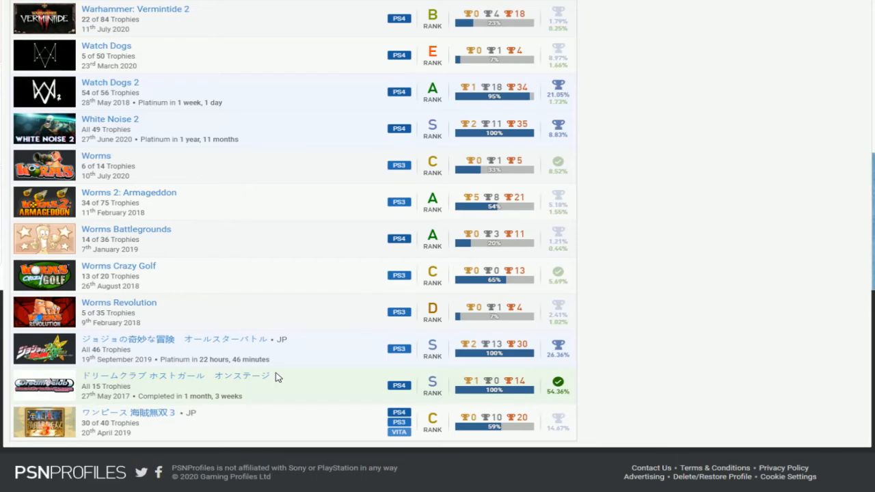
{"action": "mouse_move", "coordinate": [492, 384]}
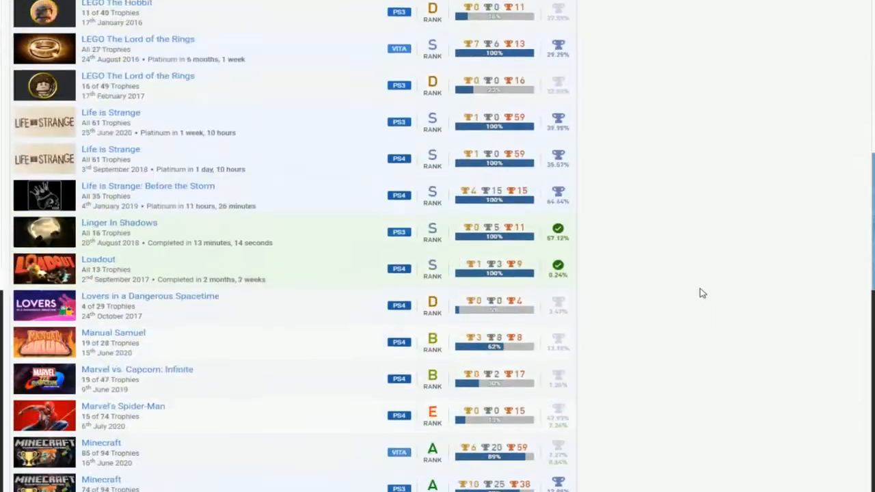
{"action": "scroll", "scroll_direction": "down", "scroll_amount": 3}
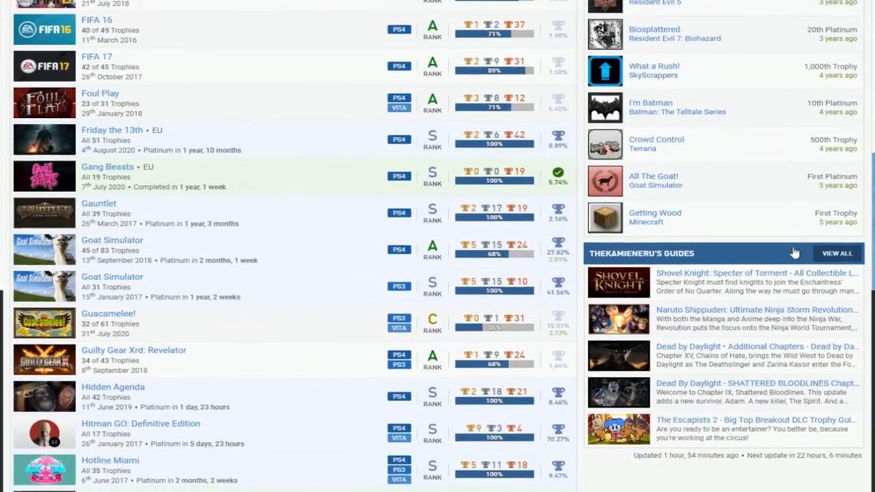
{"action": "scroll", "scroll_direction": "down", "scroll_amount": 3}
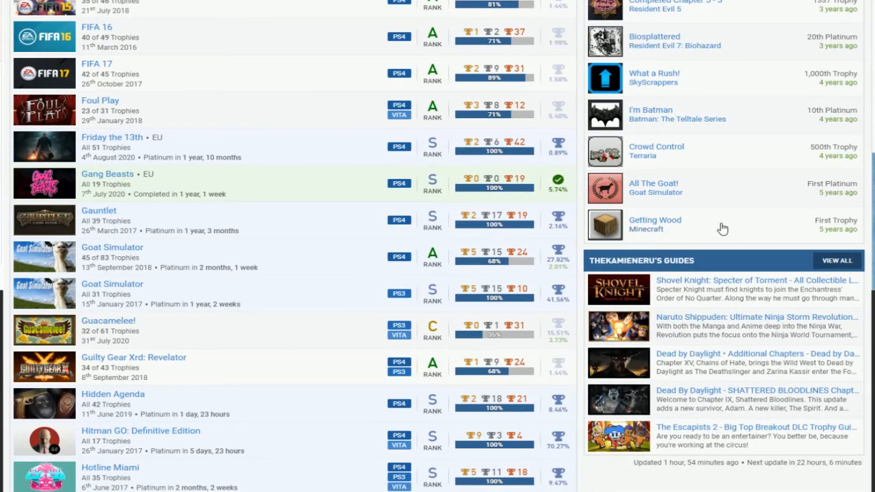
{"action": "scroll", "scroll_direction": "down", "scroll_amount": 3}
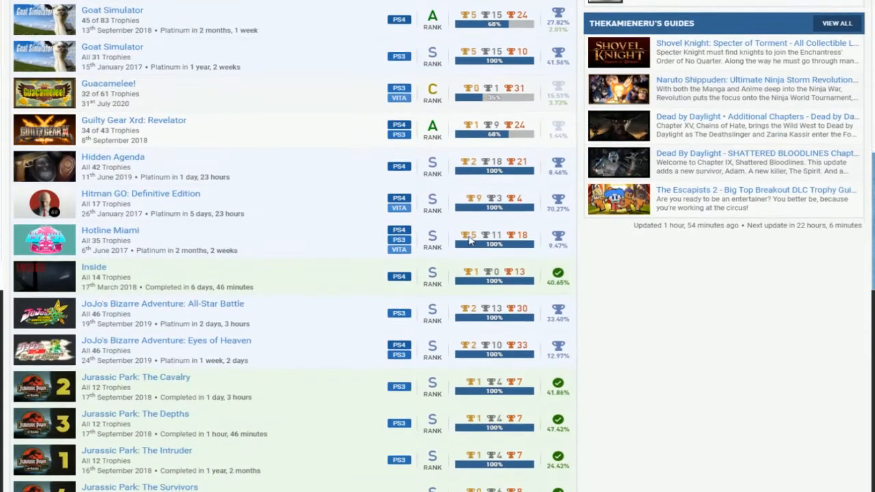
{"action": "scroll", "scroll_direction": "down", "scroll_amount": 3}
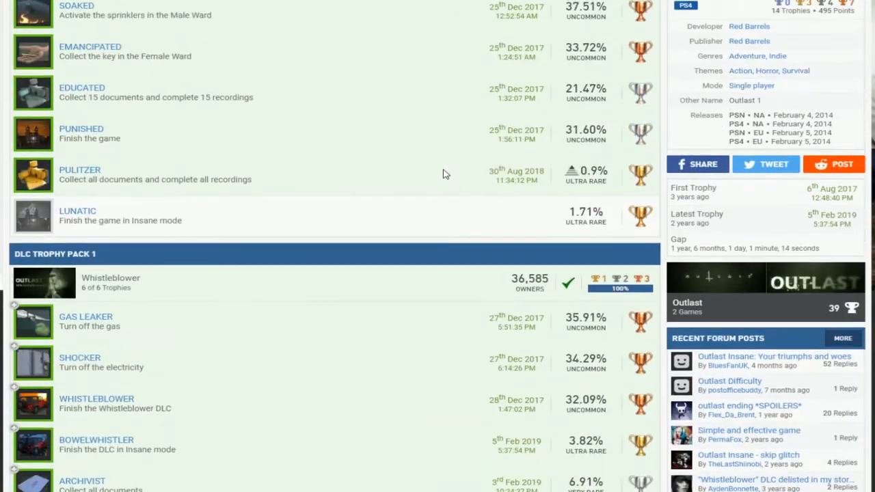
{"action": "scroll", "scroll_direction": "down", "scroll_amount": 3}
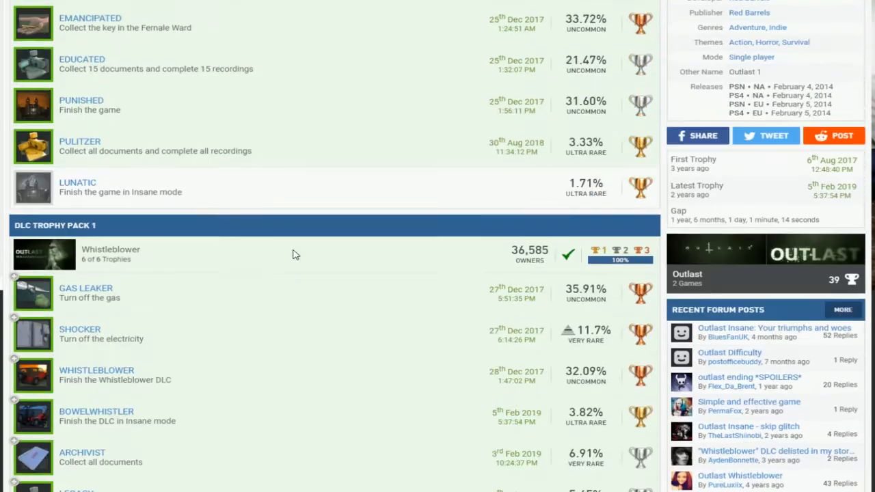
{"action": "scroll", "scroll_direction": "up", "scroll_amount": 3}
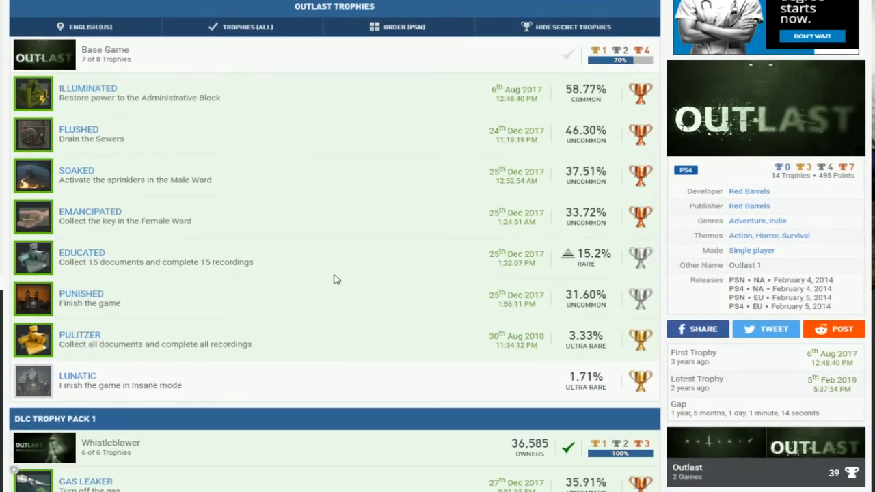
{"action": "scroll", "scroll_direction": "down", "scroll_amount": 3}
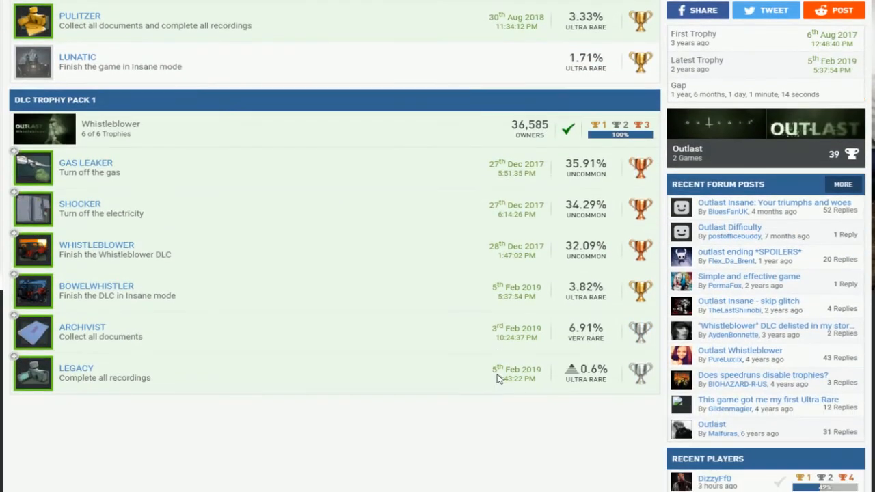
{"action": "scroll", "scroll_direction": "up", "scroll_amount": 3}
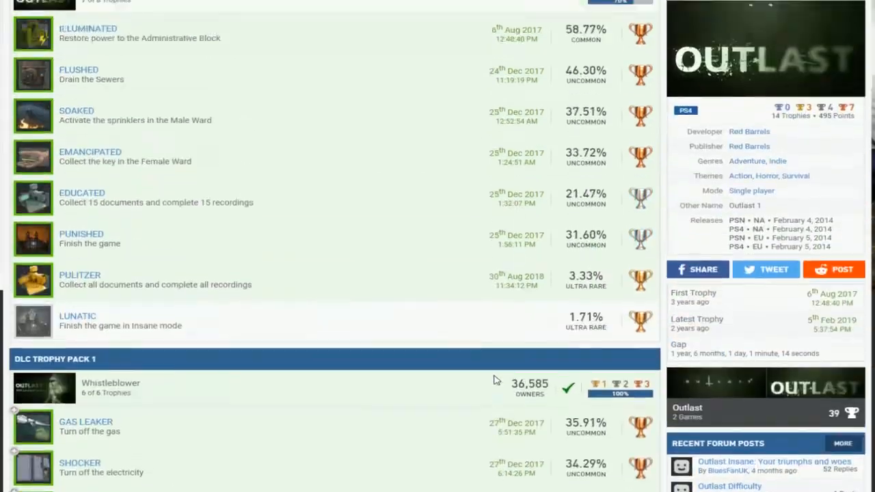